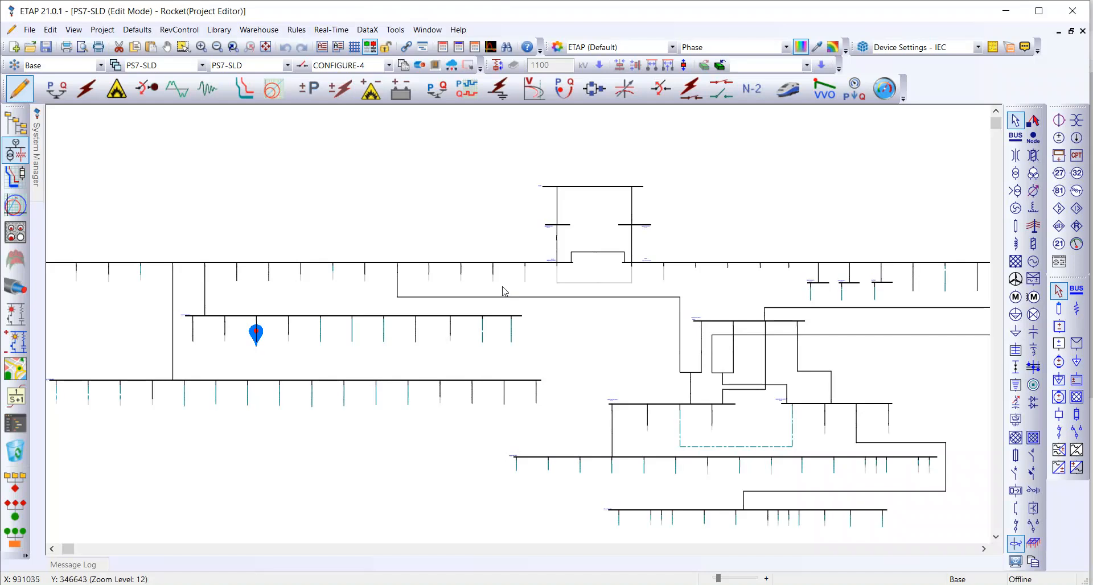
mouse_move(276, 322)
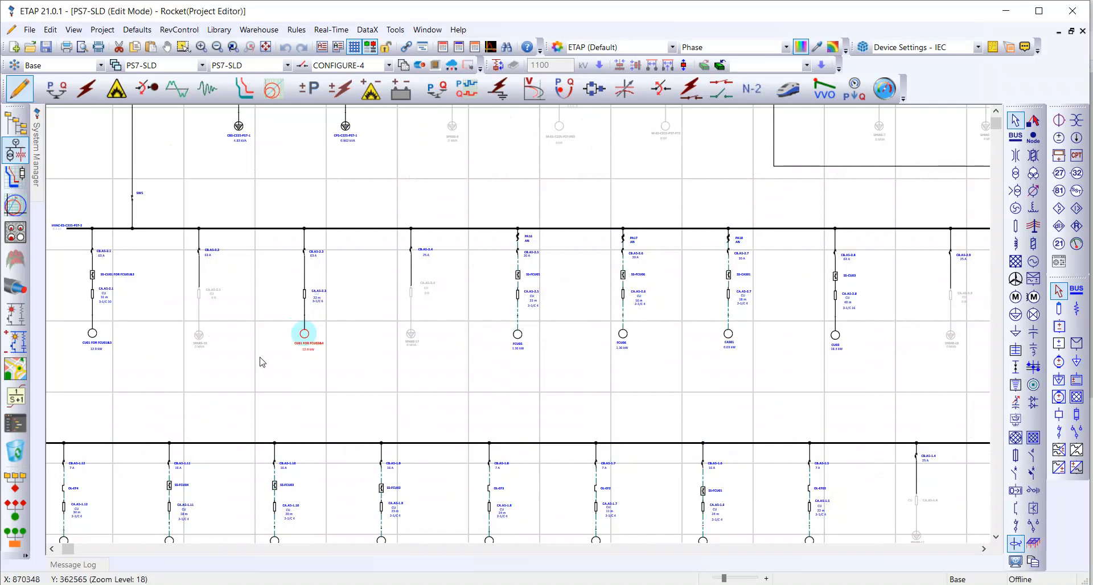
Step: Zoom into the motor feeder buses around CU01 FOR FCU02&4 on the one-line diagram
left_click(595, 332)
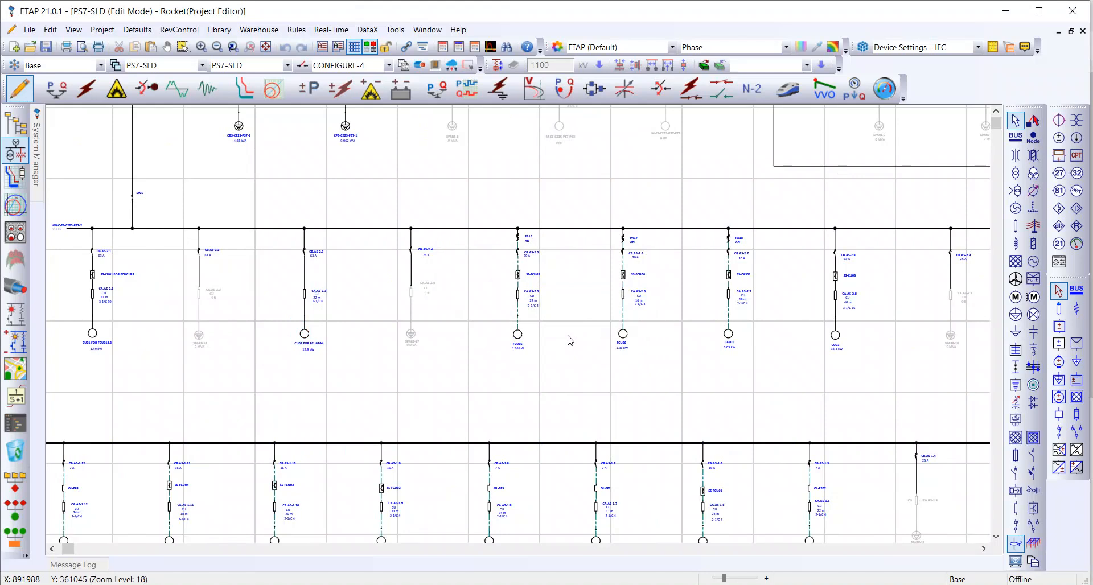
mouse_move(533, 345)
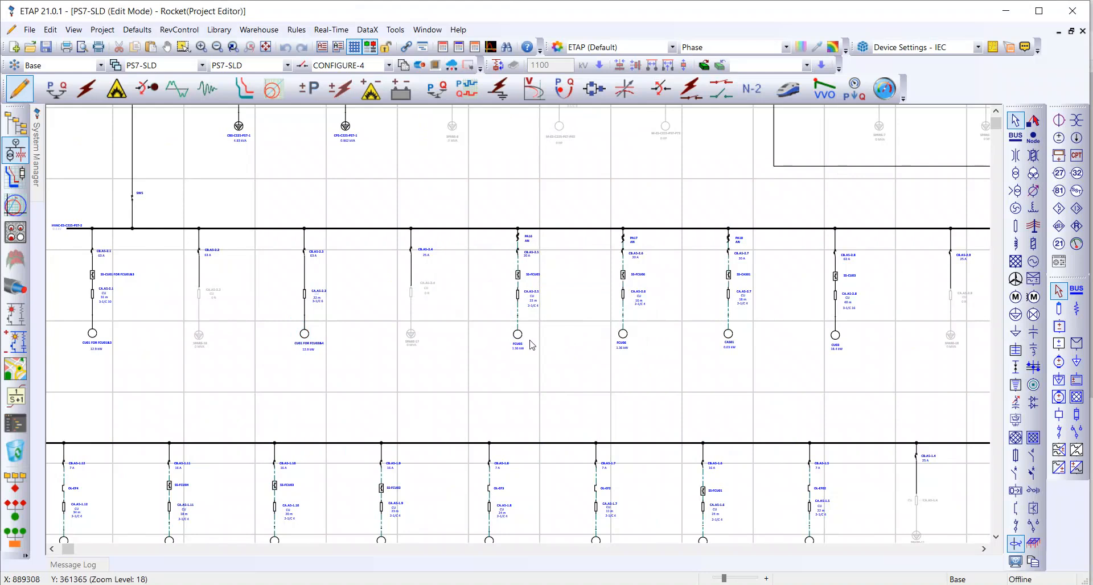
mouse_move(356, 371)
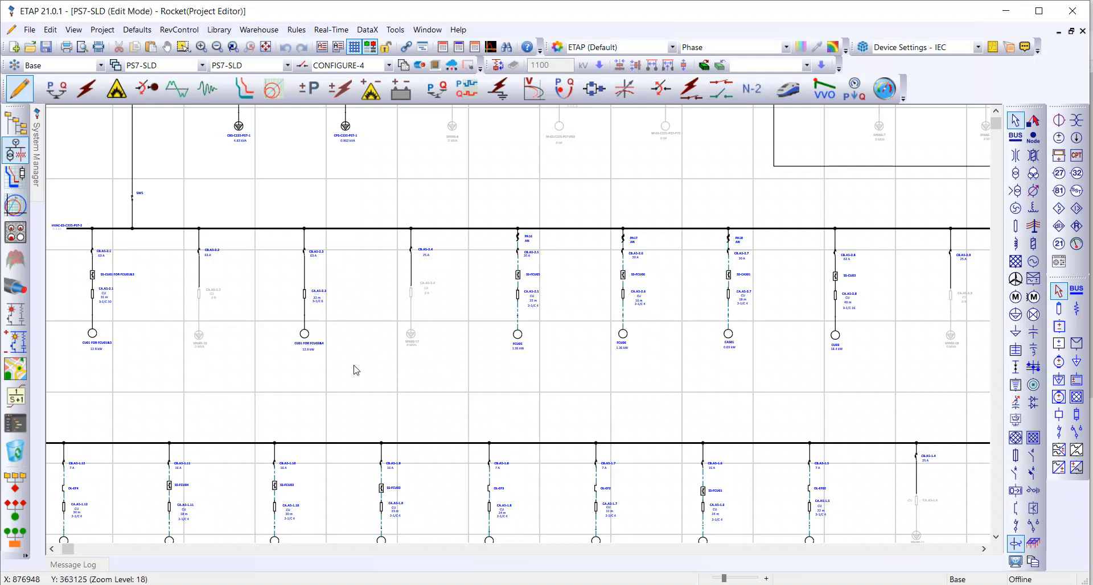
mouse_move(209, 303)
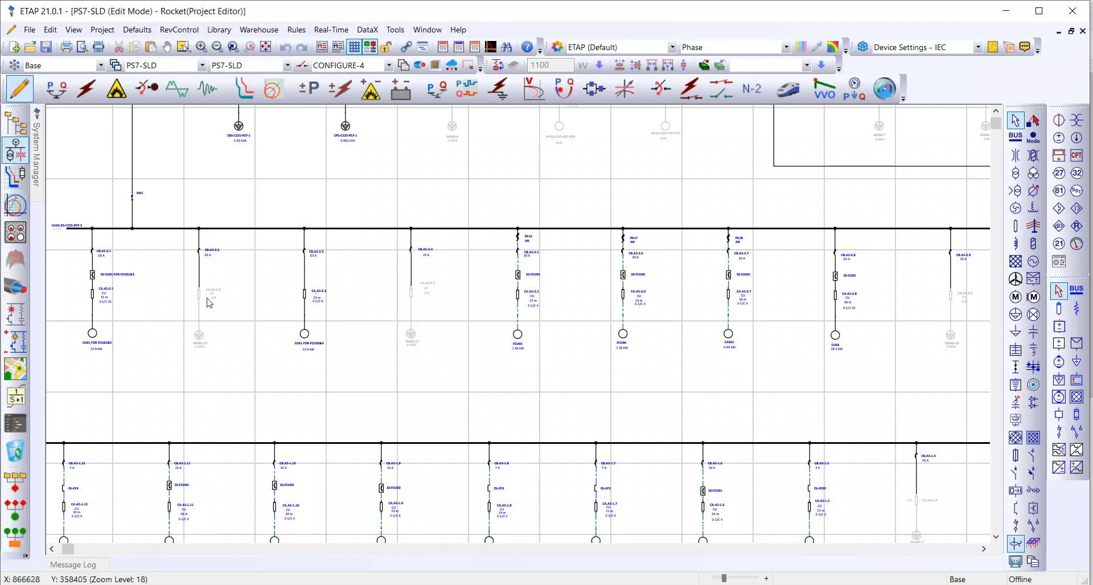
mouse_move(199, 292)
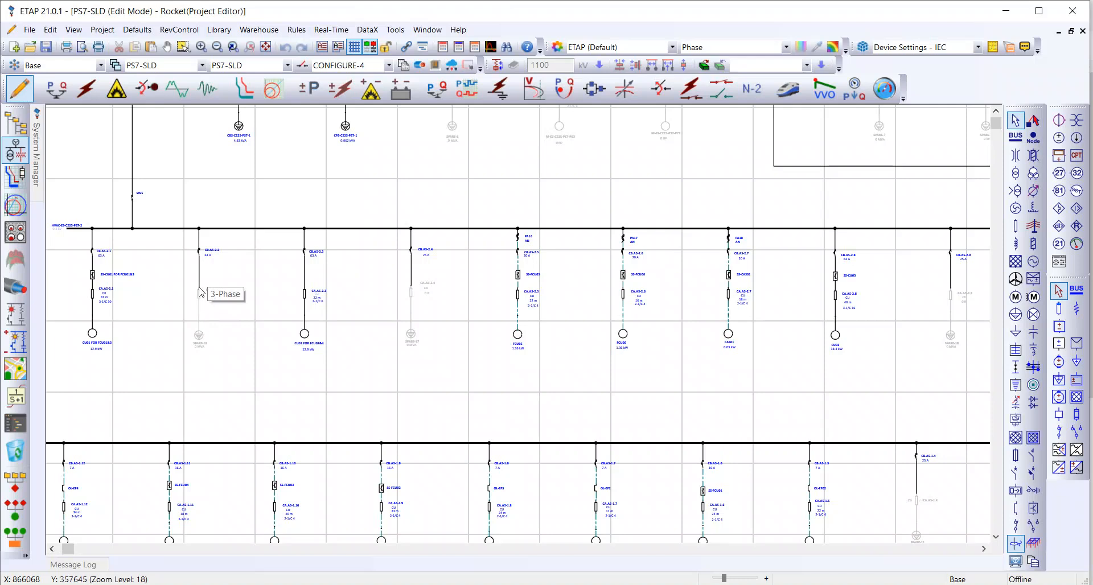
mouse_move(203, 166)
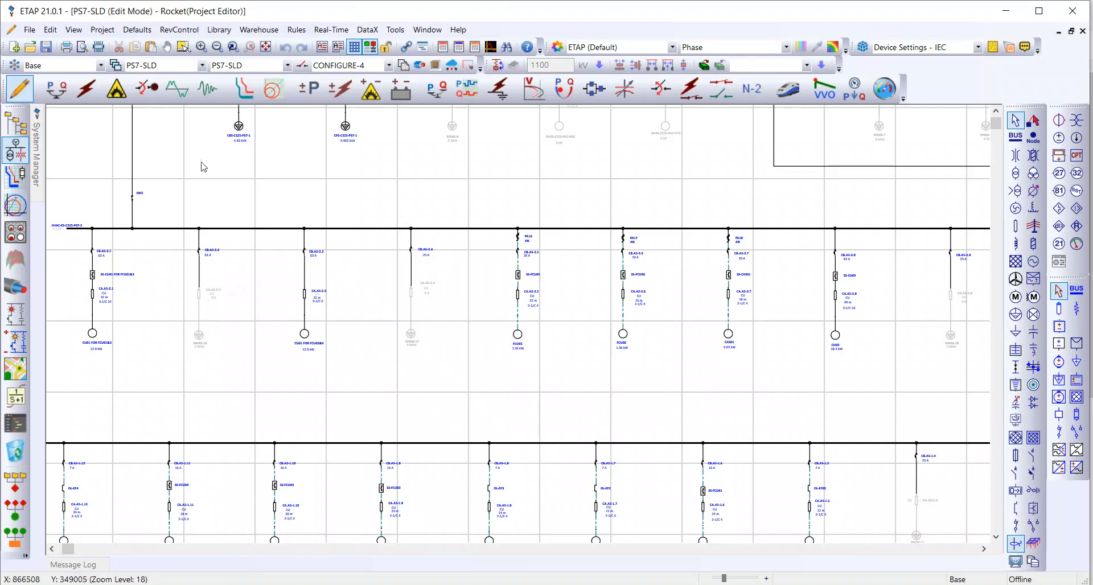
Step: Switch to Motor Acceleration Analysis mode with the Dynamic-MAS study case
left_click(146, 88)
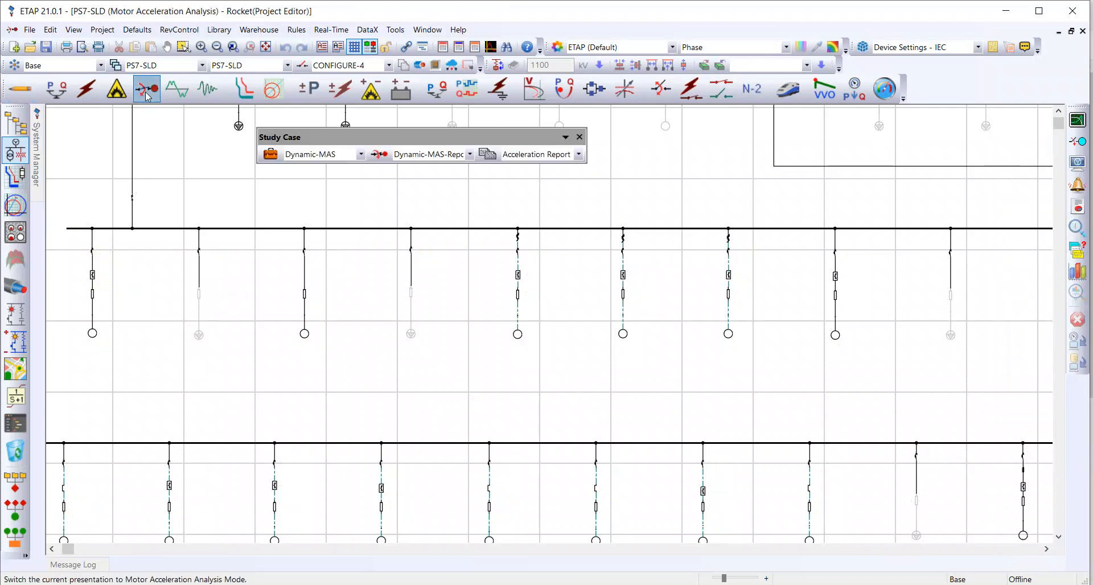
left_click(146, 89)
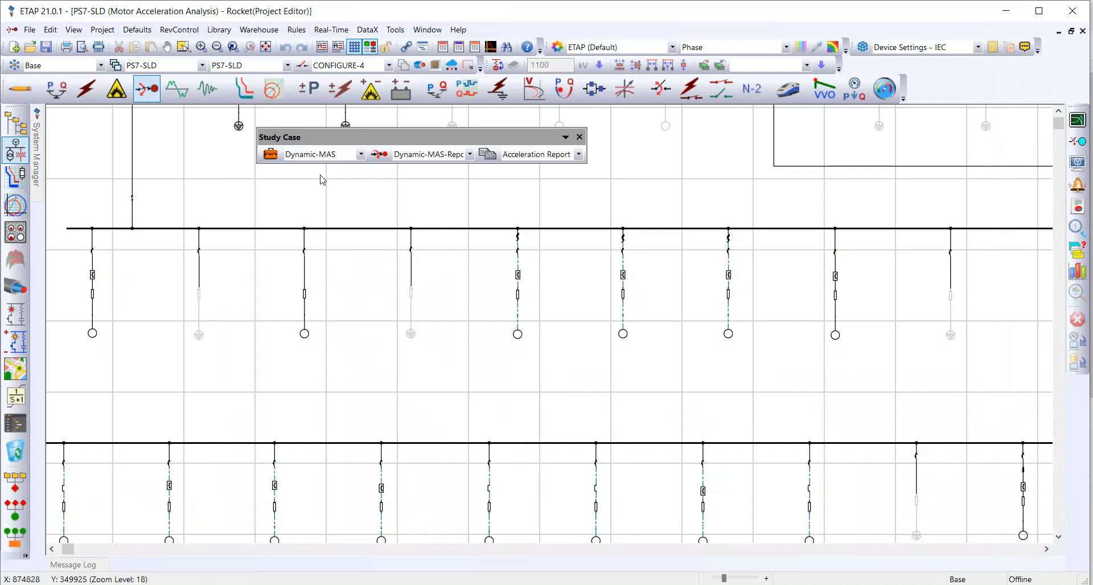
mouse_move(320, 186)
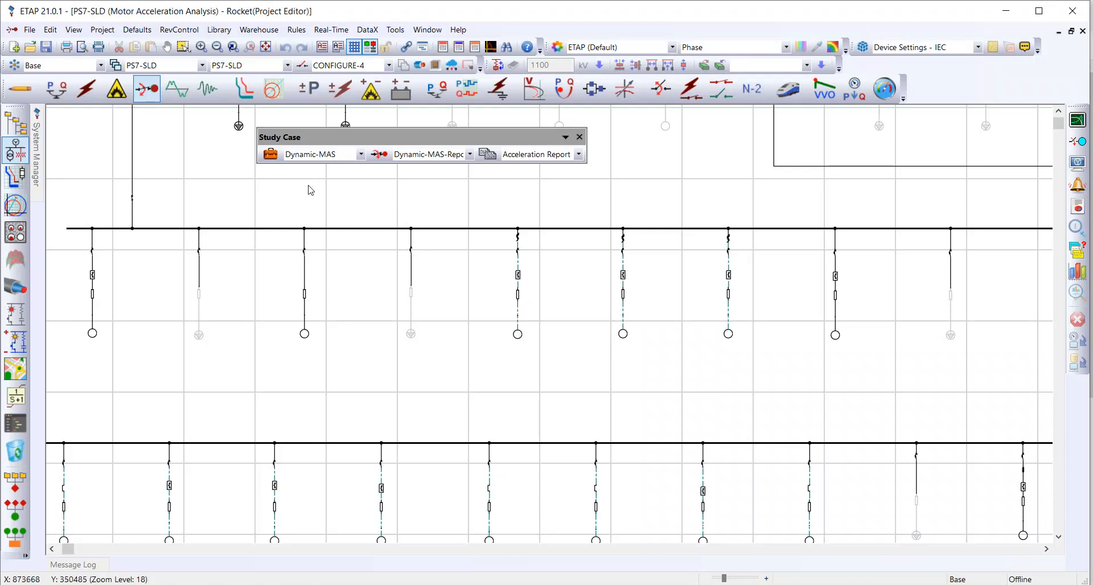
mouse_move(313, 342)
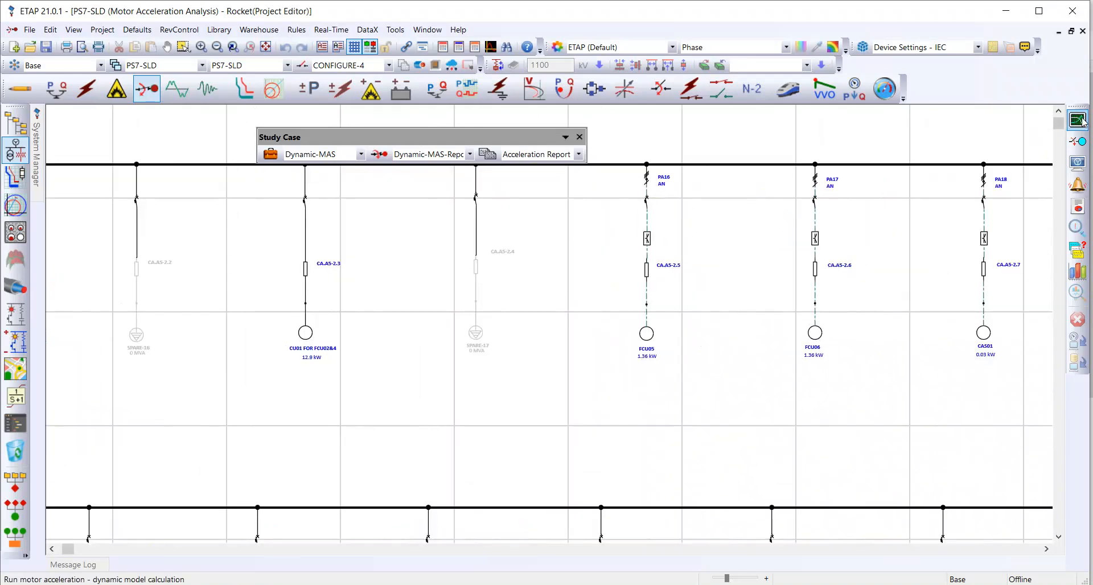
mouse_move(1080, 120)
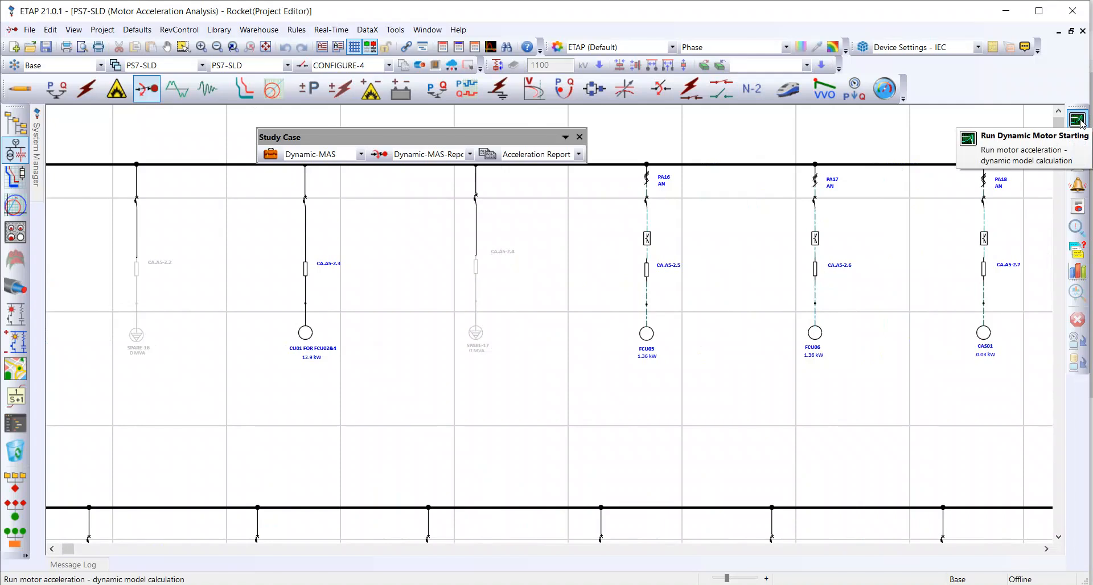
mouse_move(306, 339)
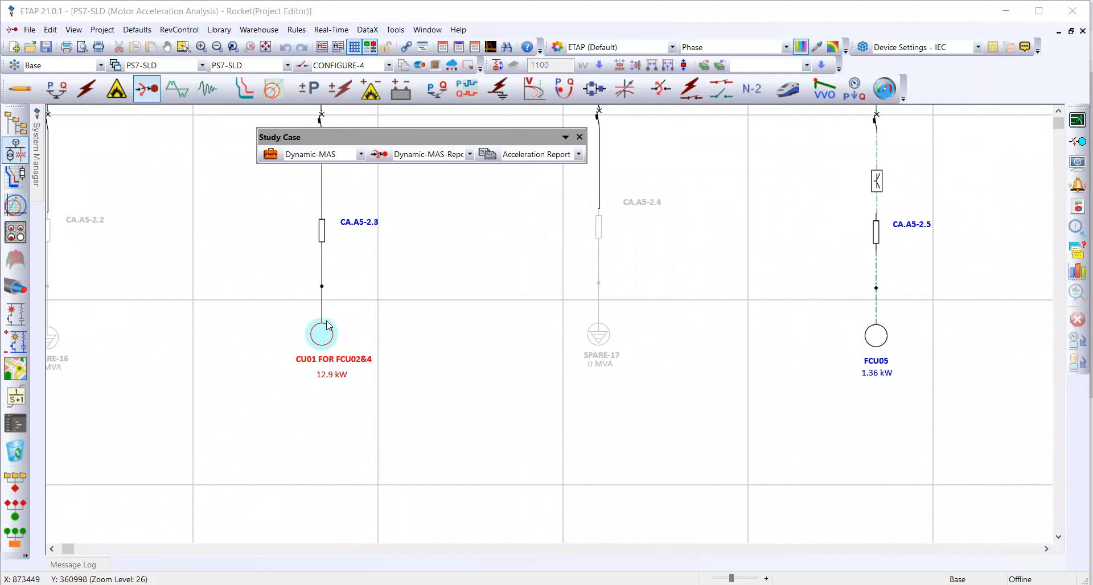
double_click(322, 334)
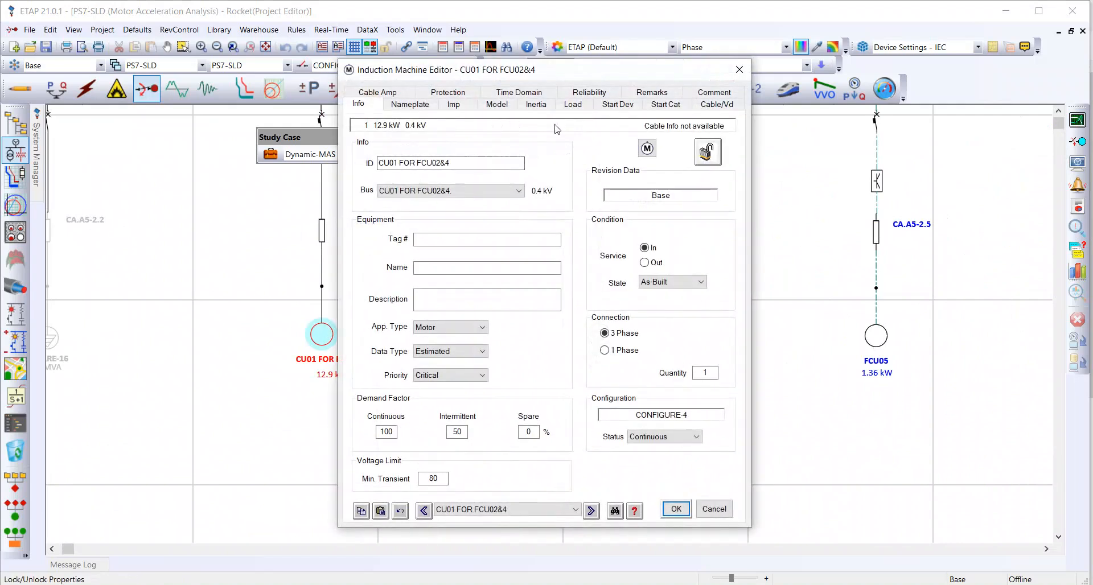
left_click(497, 104)
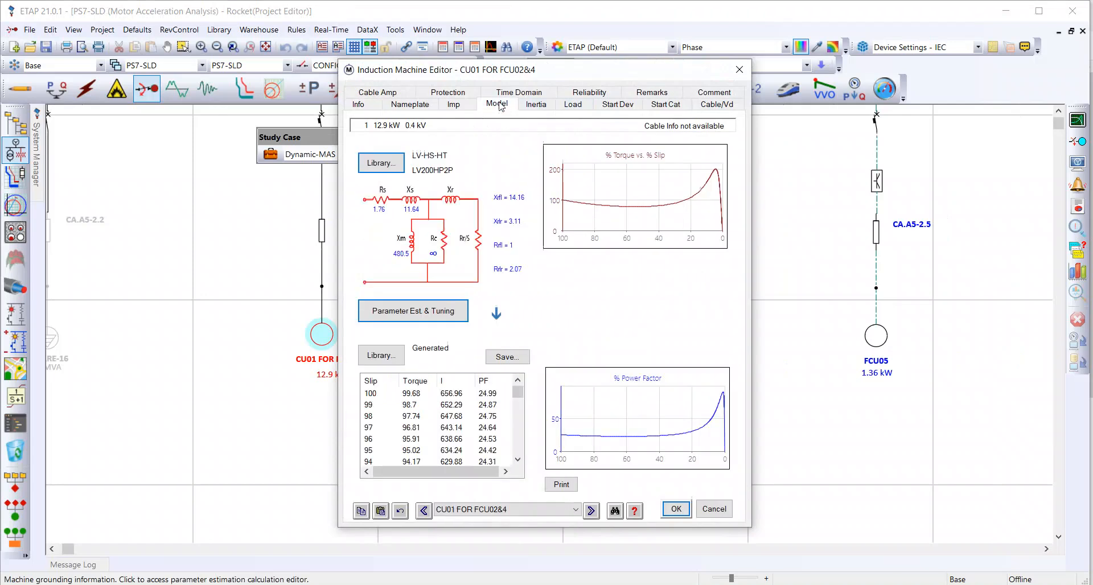
left_click(573, 104)
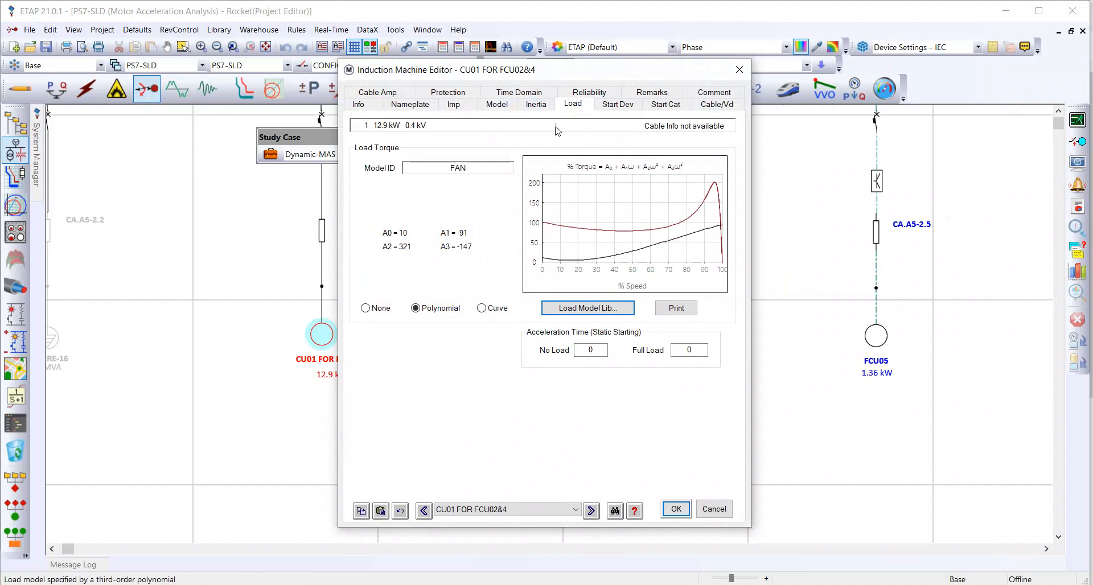
left_click(536, 104)
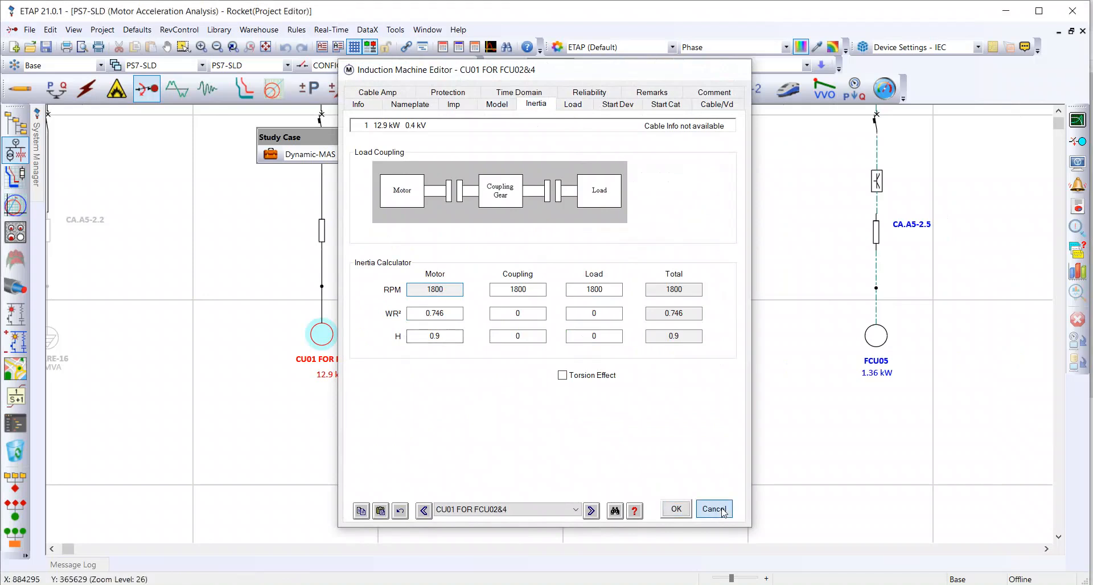
left_click(715, 509)
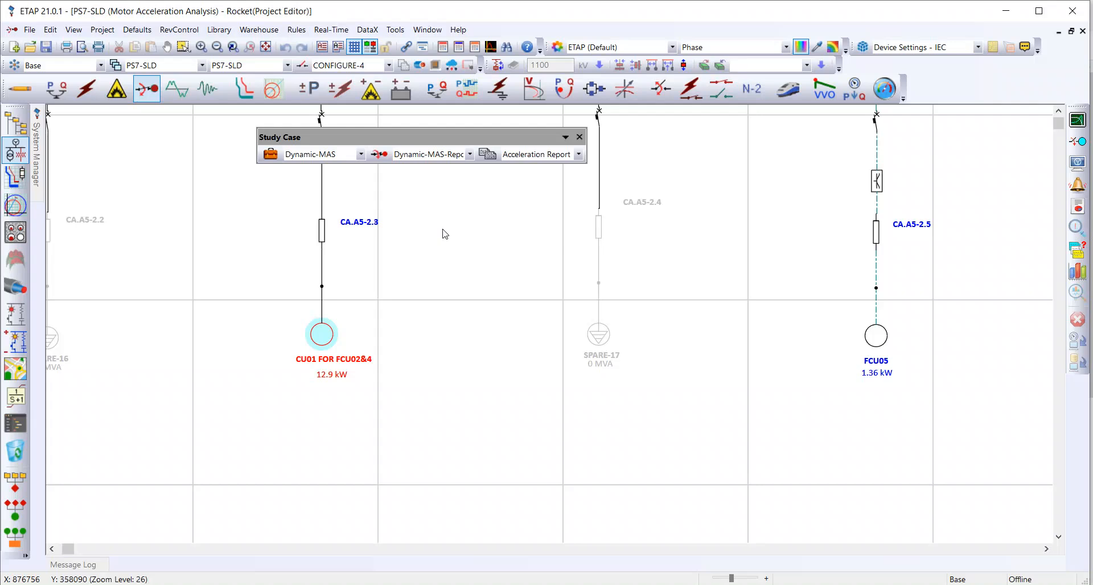
mouse_move(421, 250)
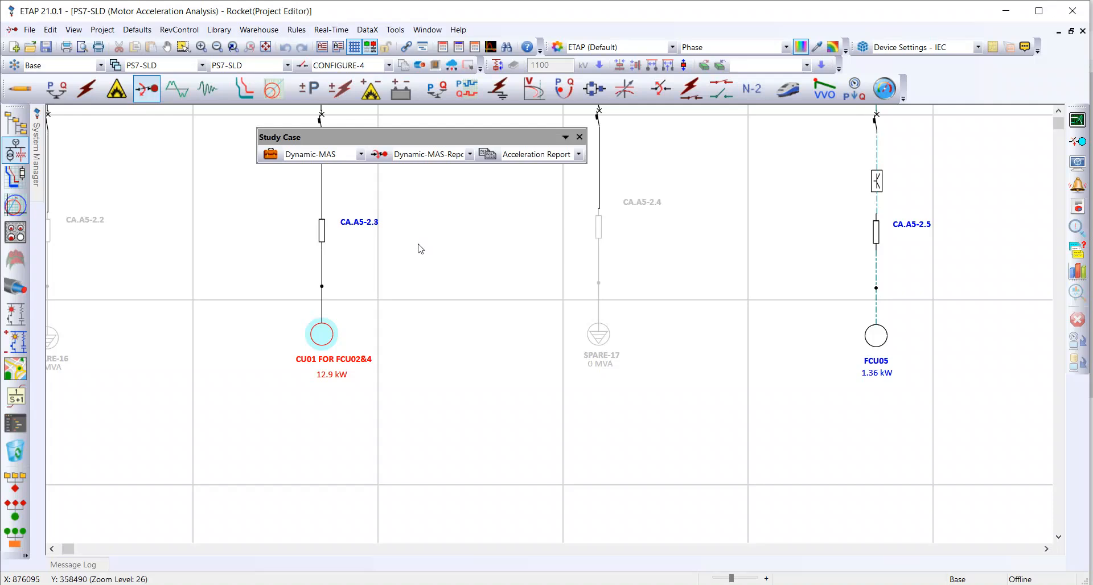
mouse_move(1077, 119)
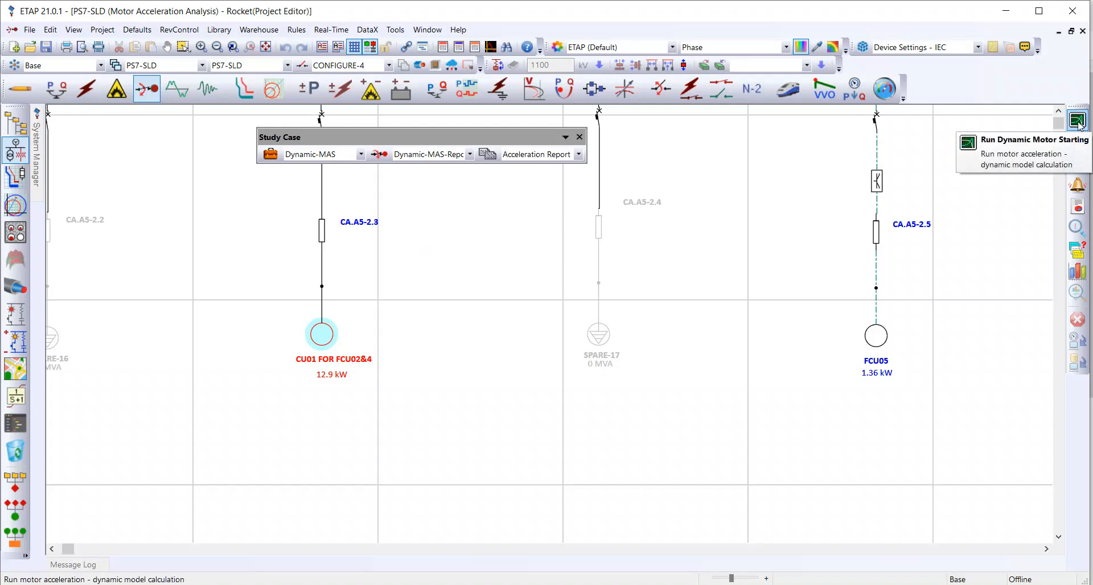
Step: Run Dynamic Motor Starting and accept all cable library warnings with OK All
left_click(1083, 120)
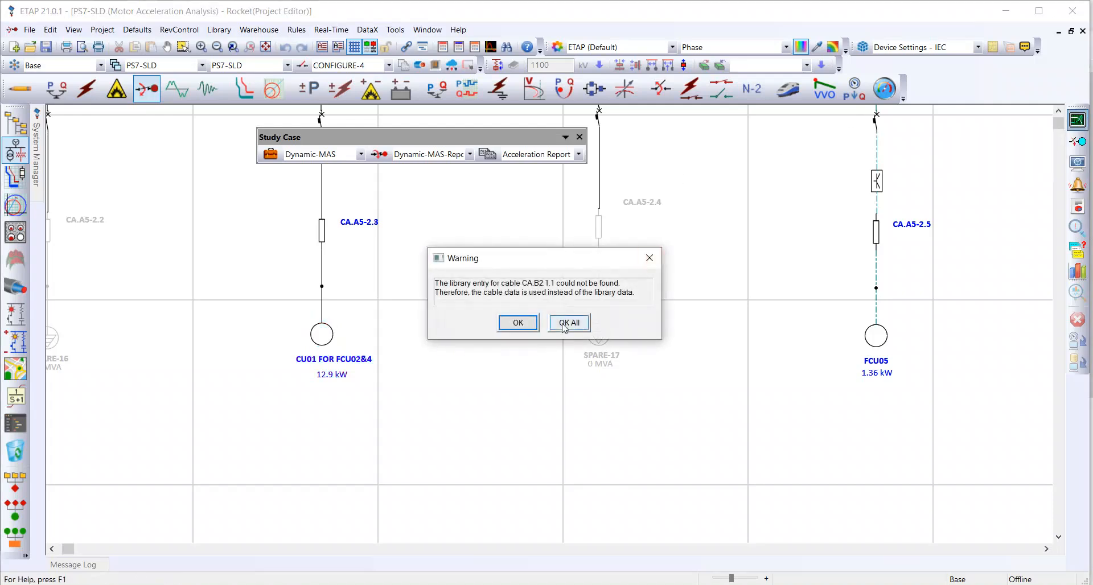
left_click(569, 323)
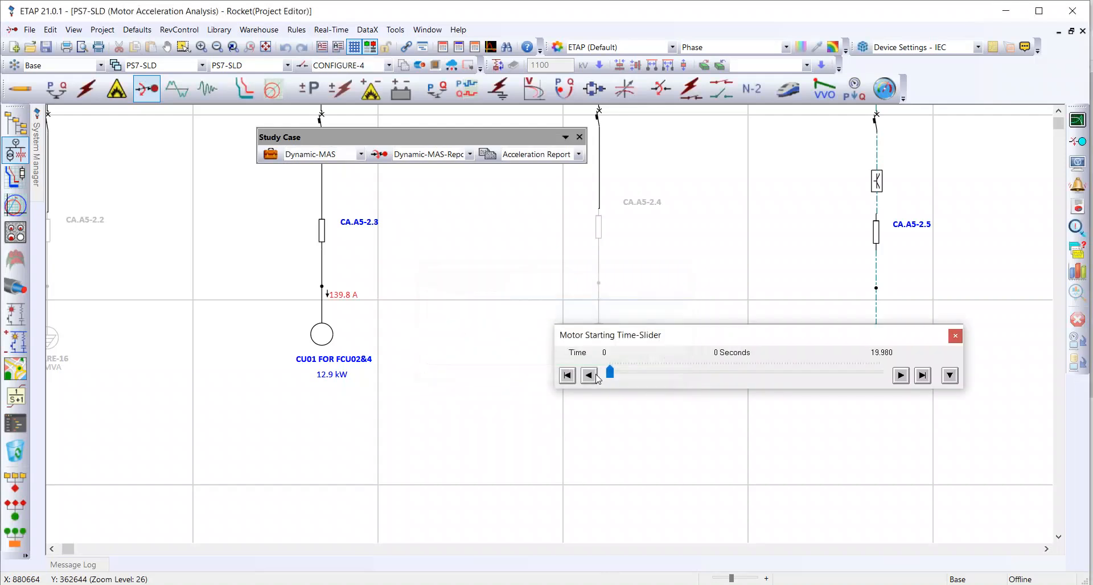
Step: Step the time-slider results forward to 3.920 s, where CU01 shows 19.2 A
left_click_drag(610, 335, 538, 337)
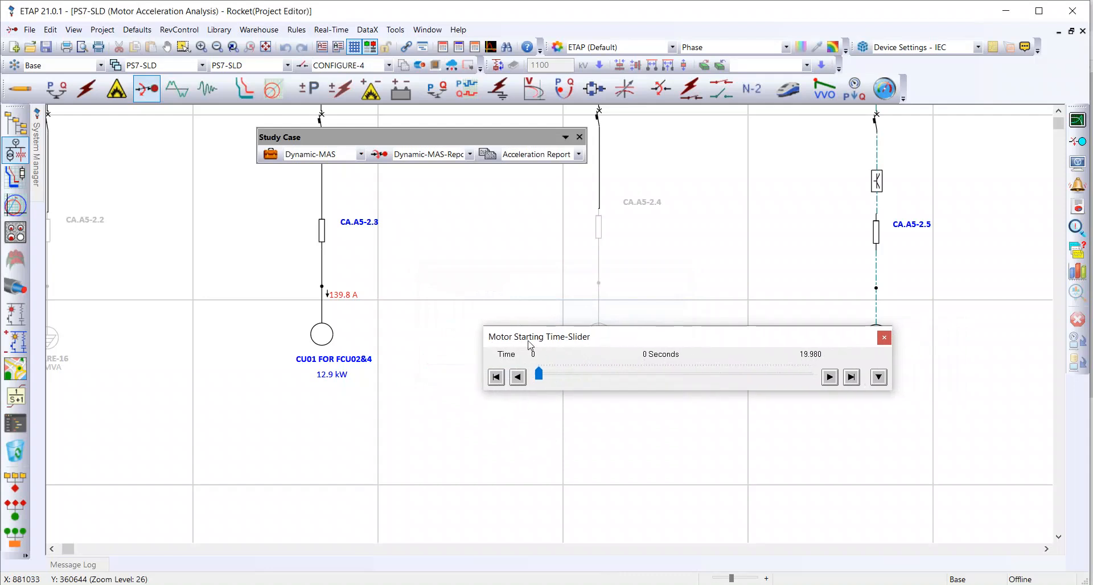
mouse_move(330, 291)
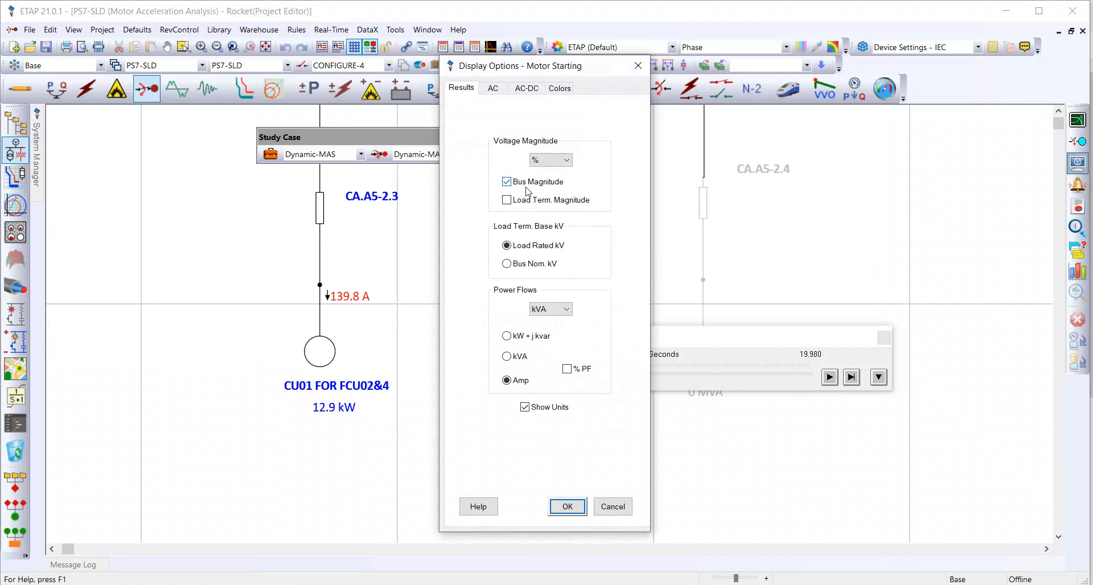
left_click(567, 507)
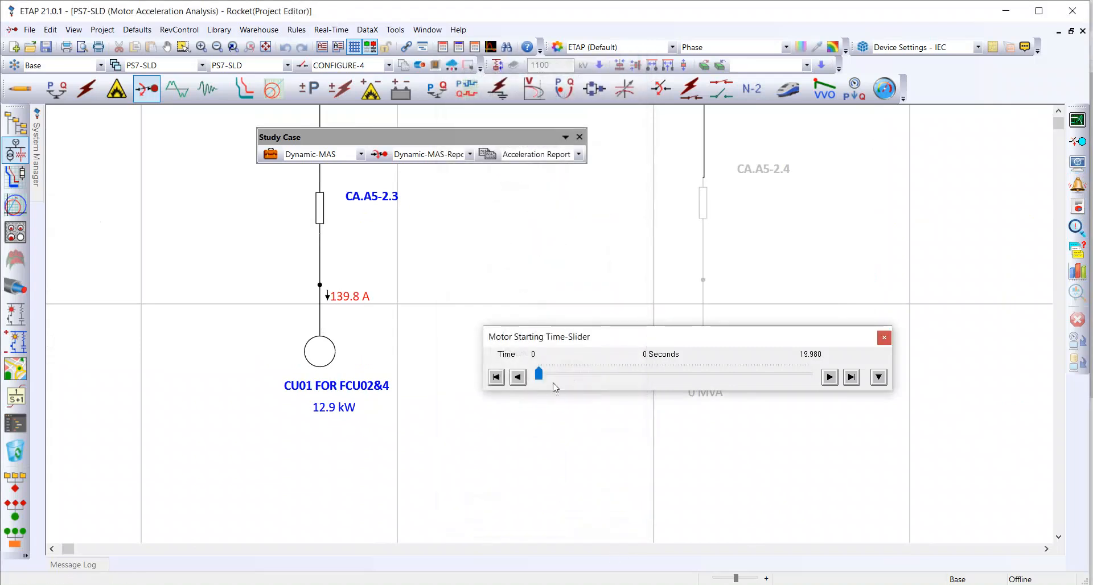
mouse_move(355, 302)
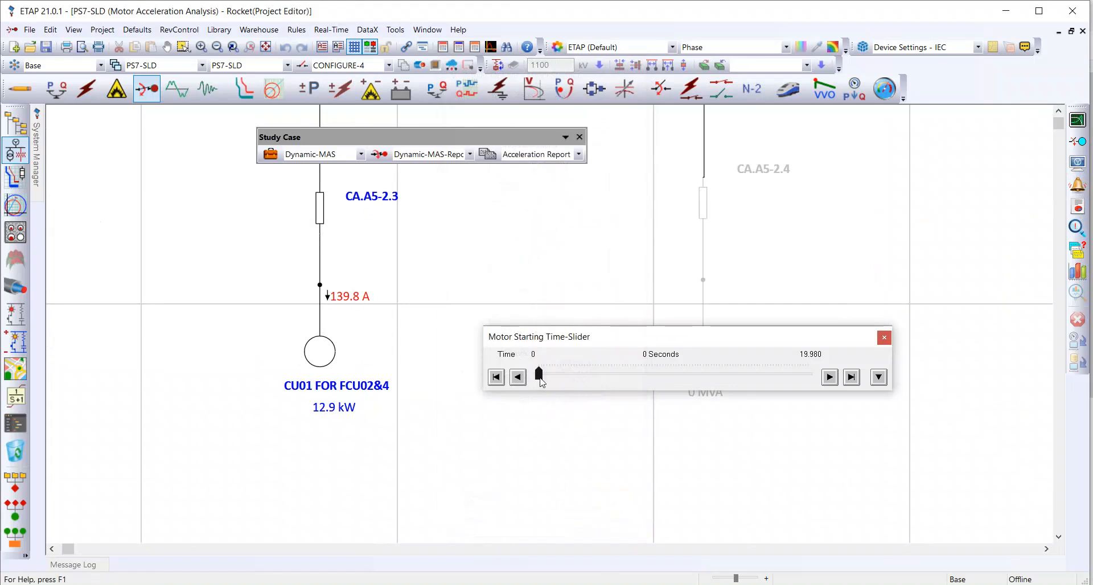
left_click(830, 377)
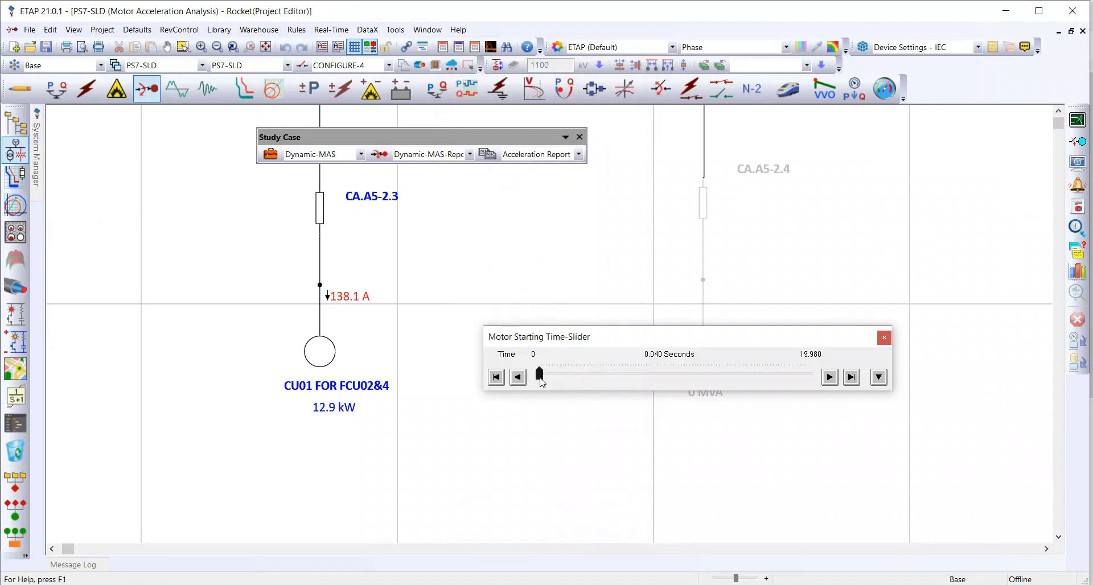
left_click(830, 377)
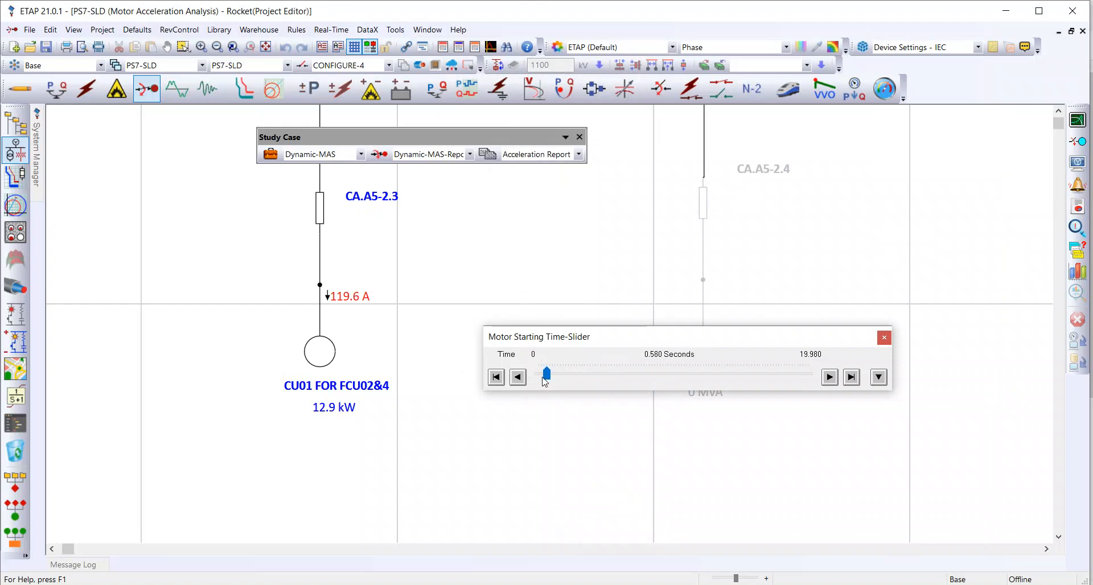
left_click_drag(546, 374, 549, 374)
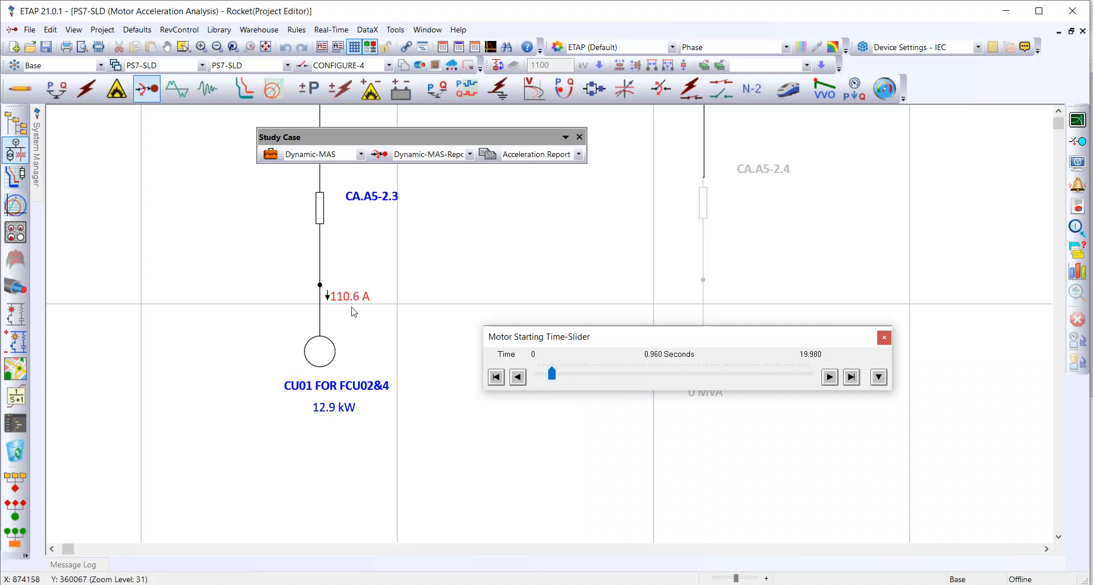
left_click(829, 377)
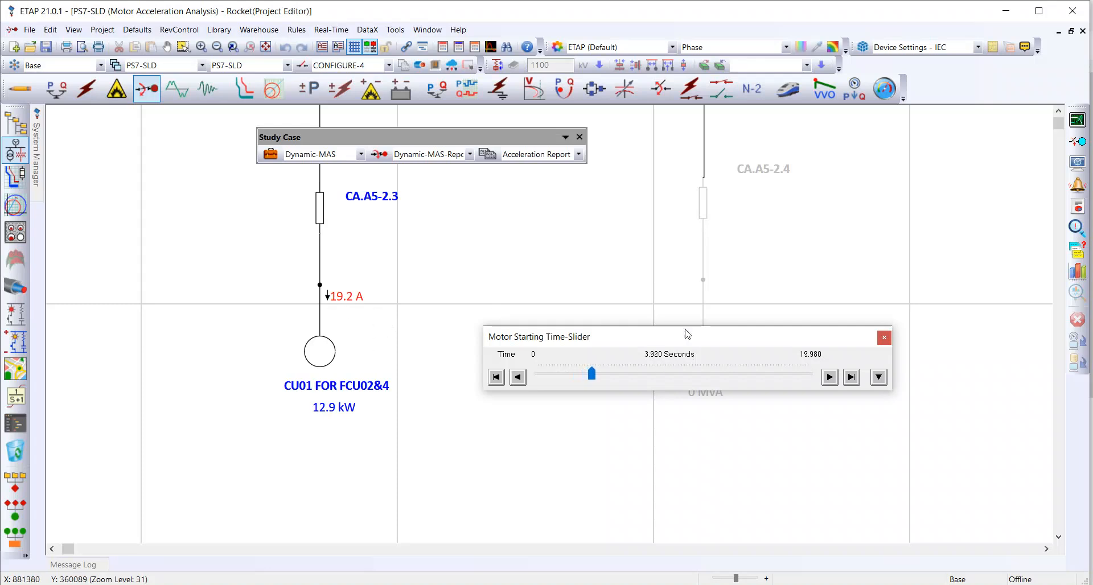
mouse_move(1077, 271)
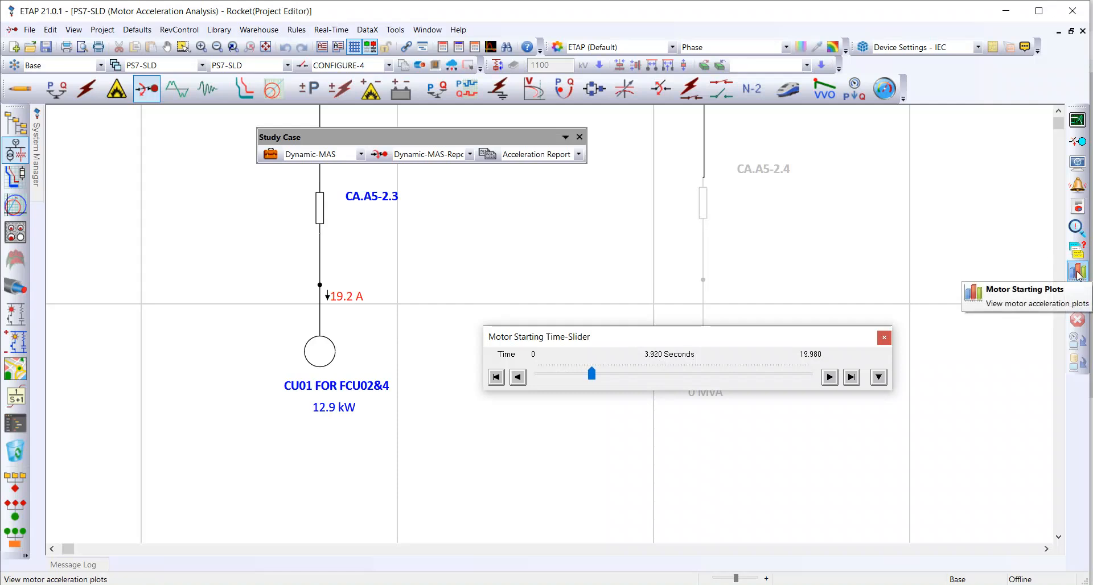
Step: Open Motor Starting Plots and select motor CU01 FOR FCU02&4
left_click(1078, 270)
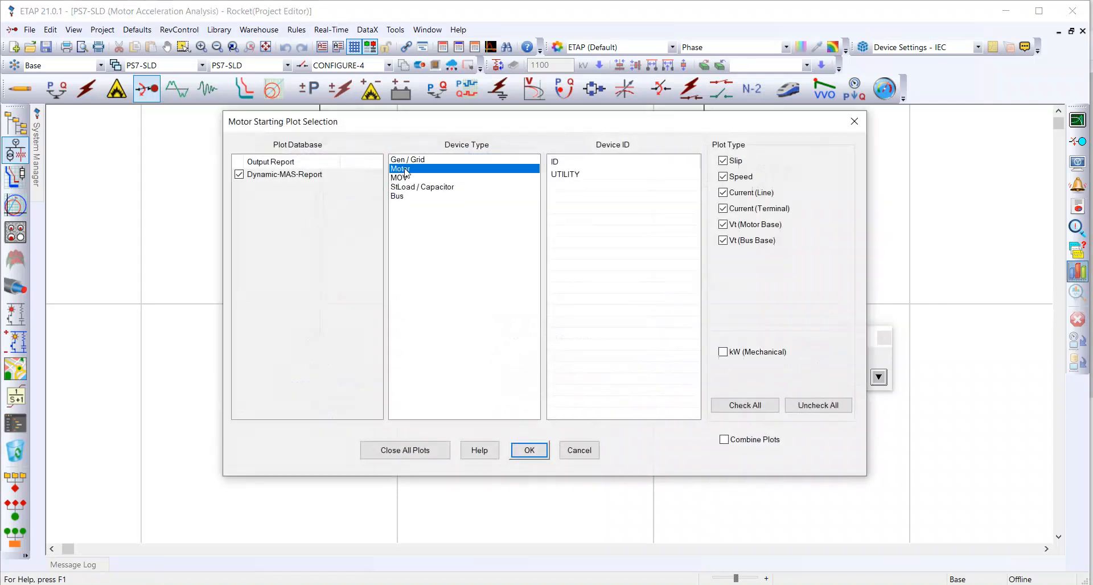
left_click(400, 169)
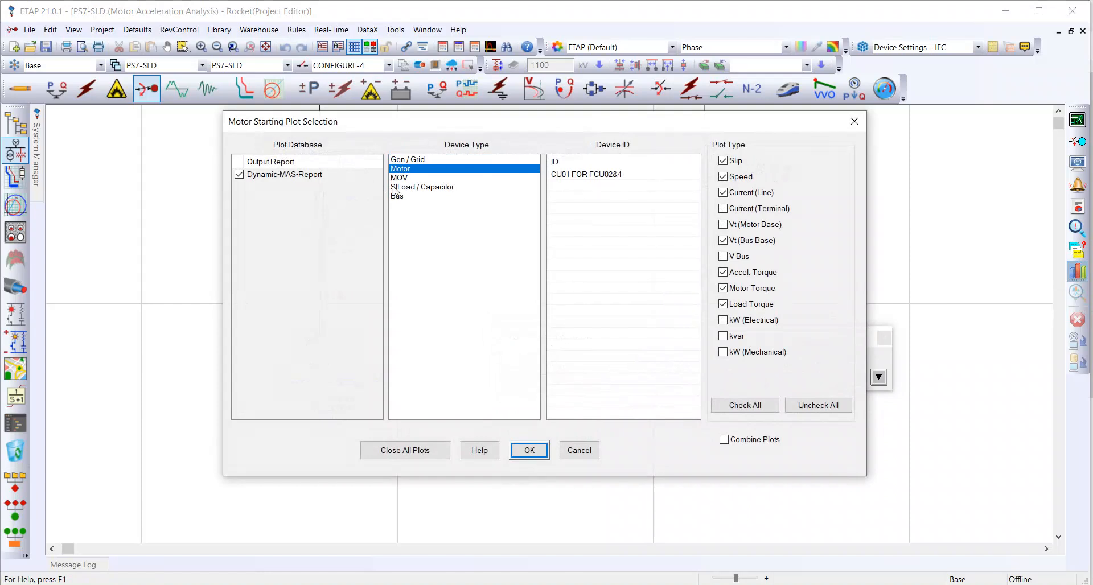
left_click(586, 174)
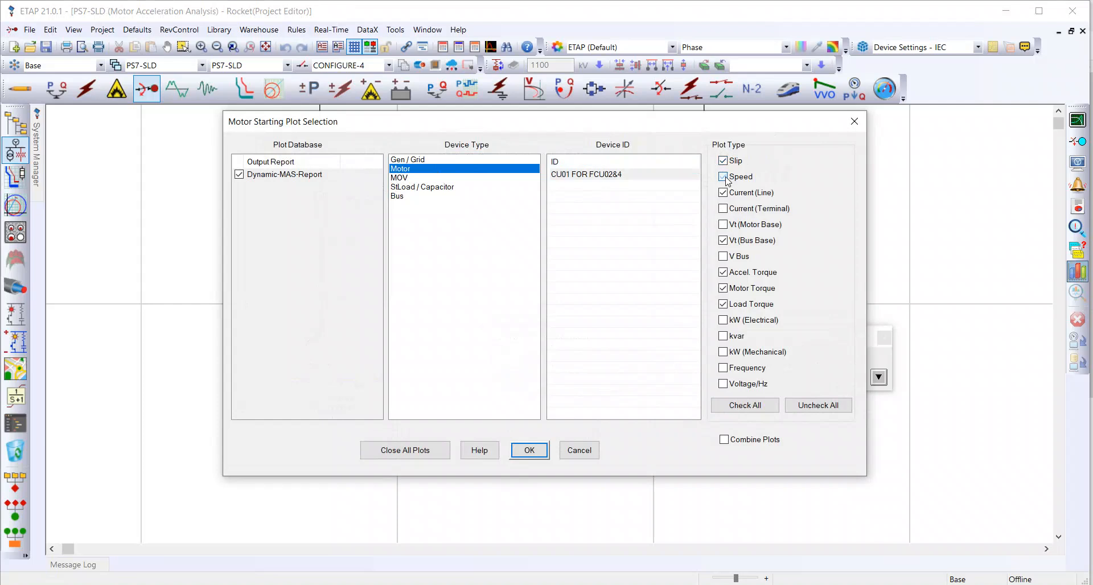
Step: Plot slip, line current, bus-base voltage and the three torques, excluding speed
left_click(723, 176)
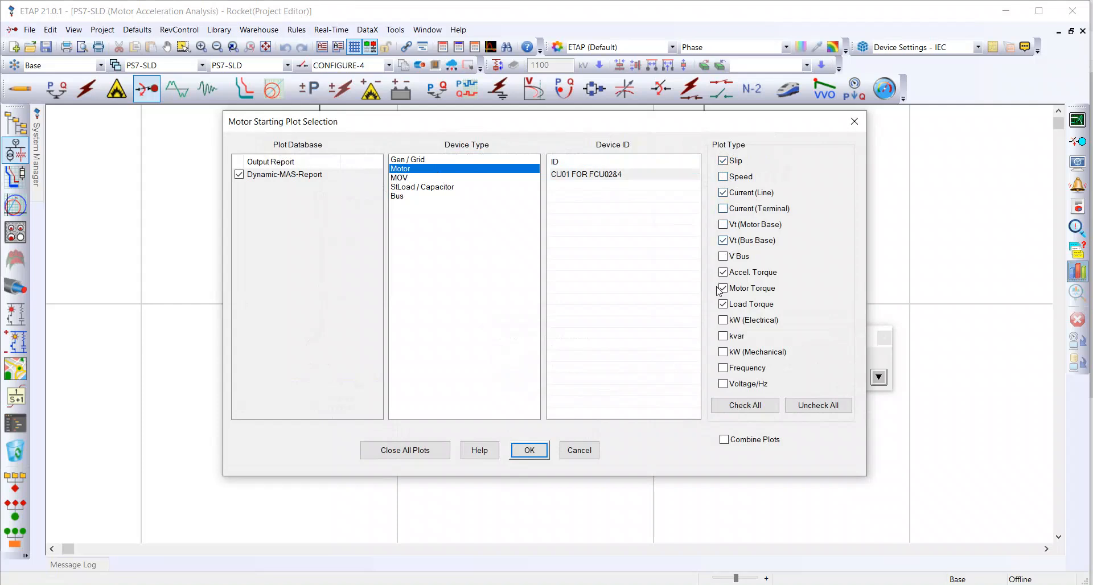
left_click(723, 273)
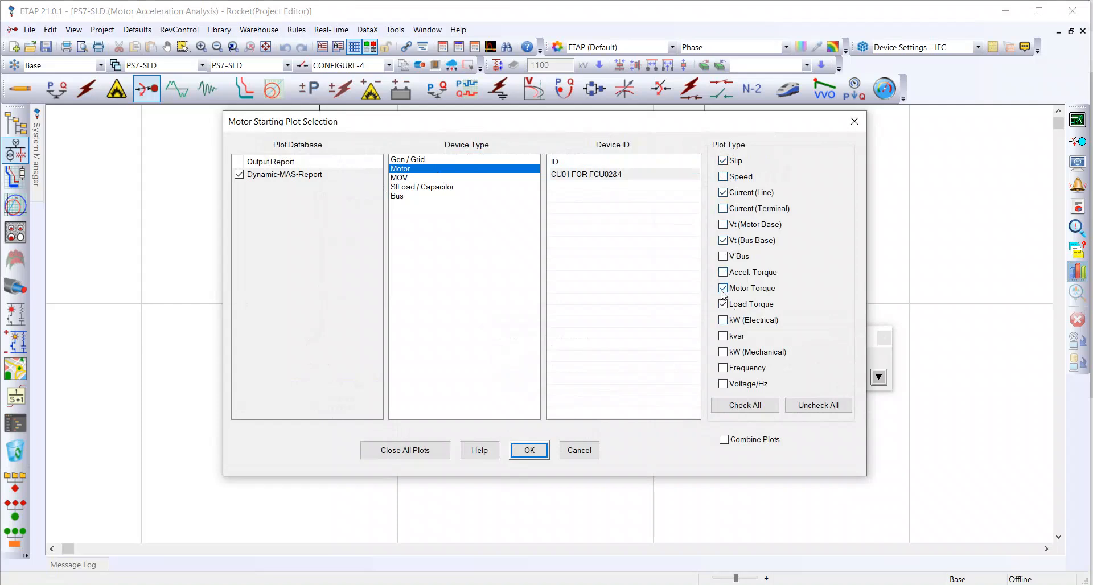
left_click(722, 272)
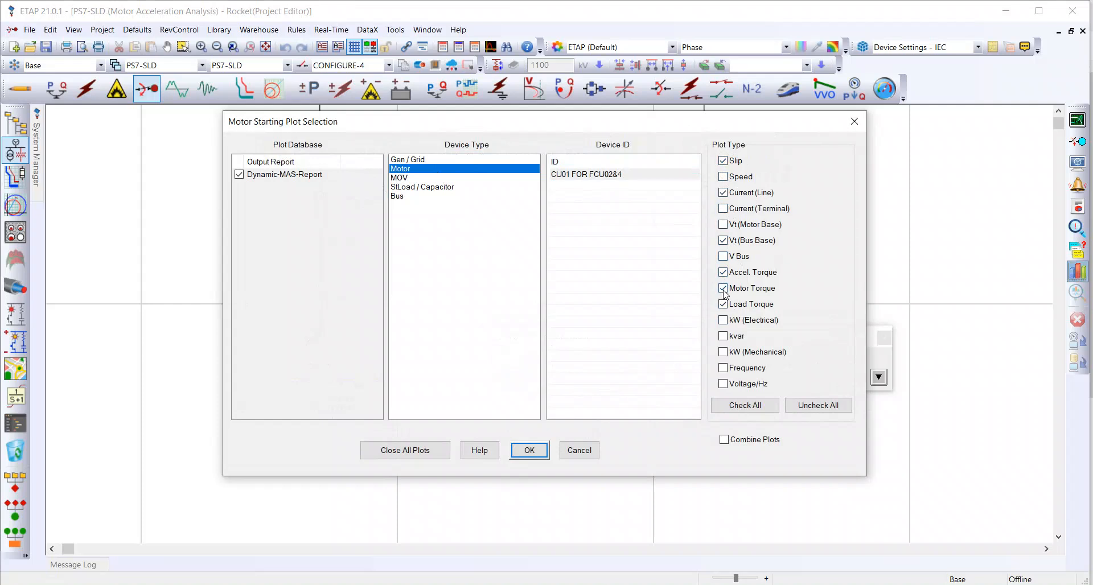
left_click(723, 304)
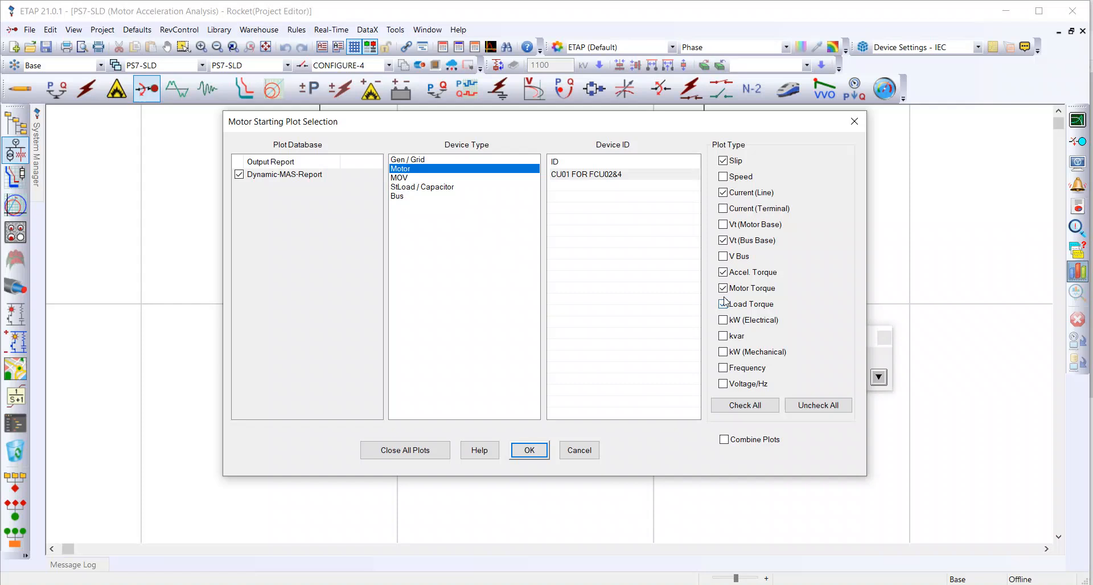
left_click(723, 304)
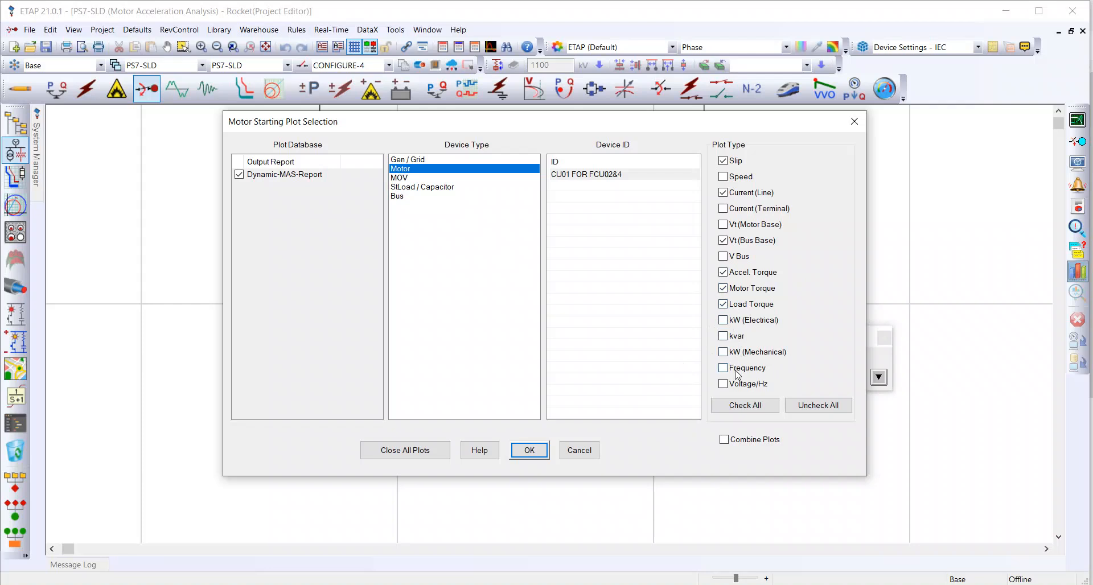
left_click(529, 450)
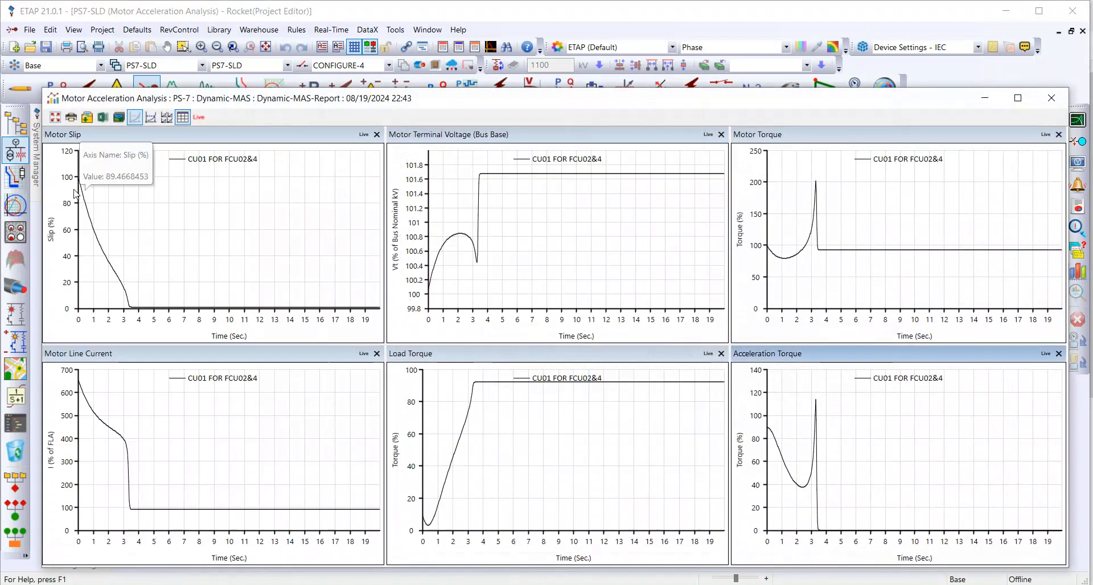
Step: Maximize the Motor Acceleration Analysis plot window
left_click(1017, 98)
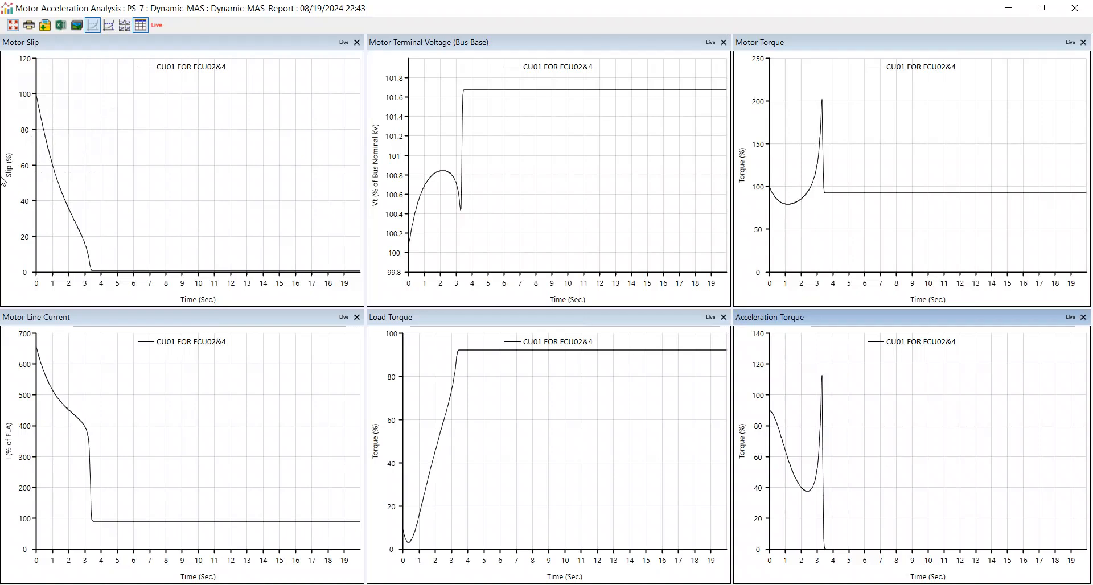
mouse_move(15, 475)
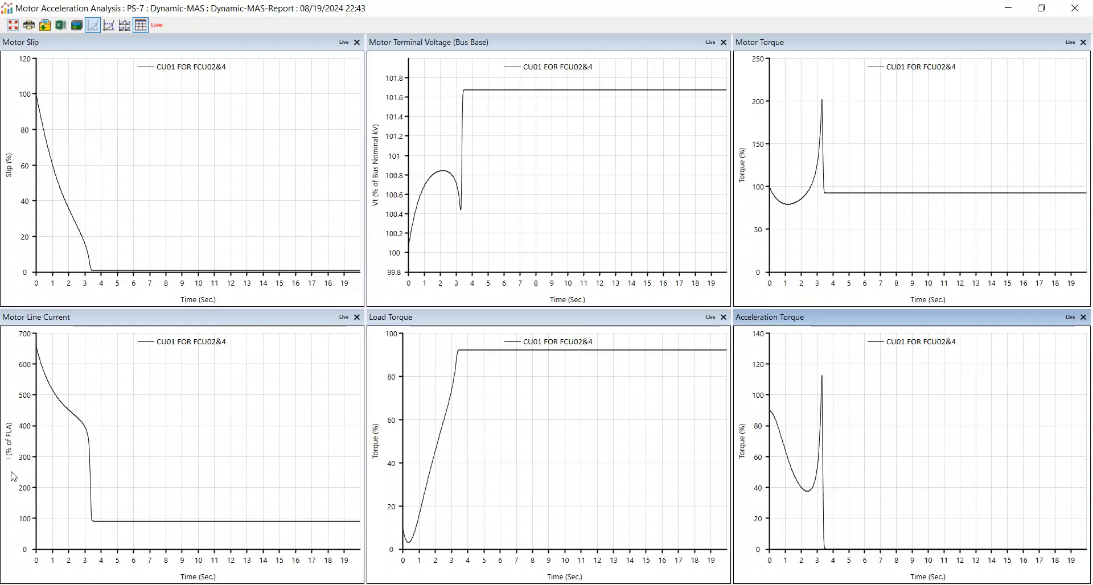
mouse_move(394, 178)
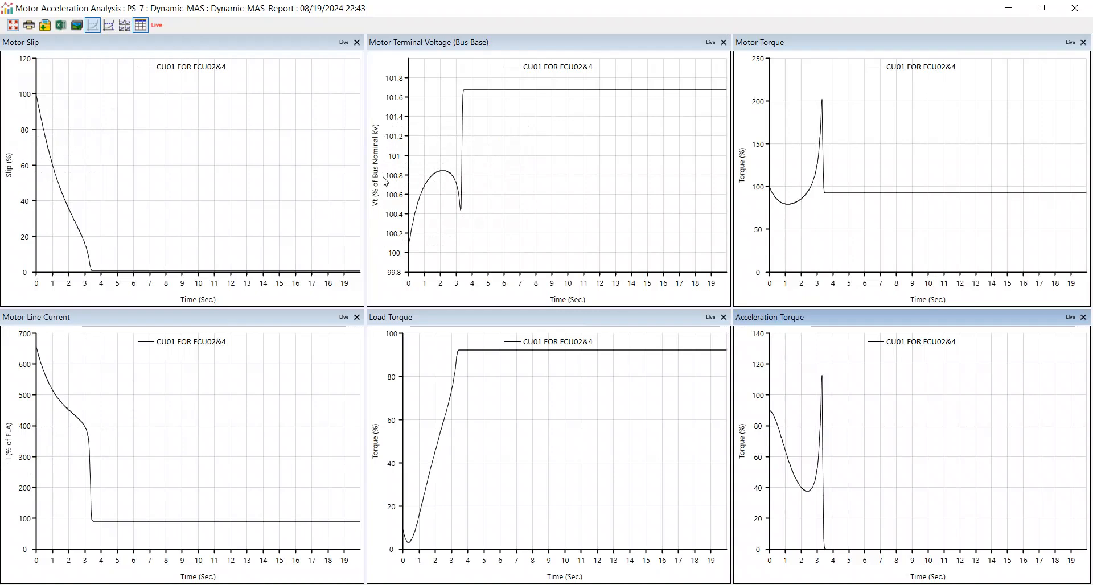
mouse_move(392, 439)
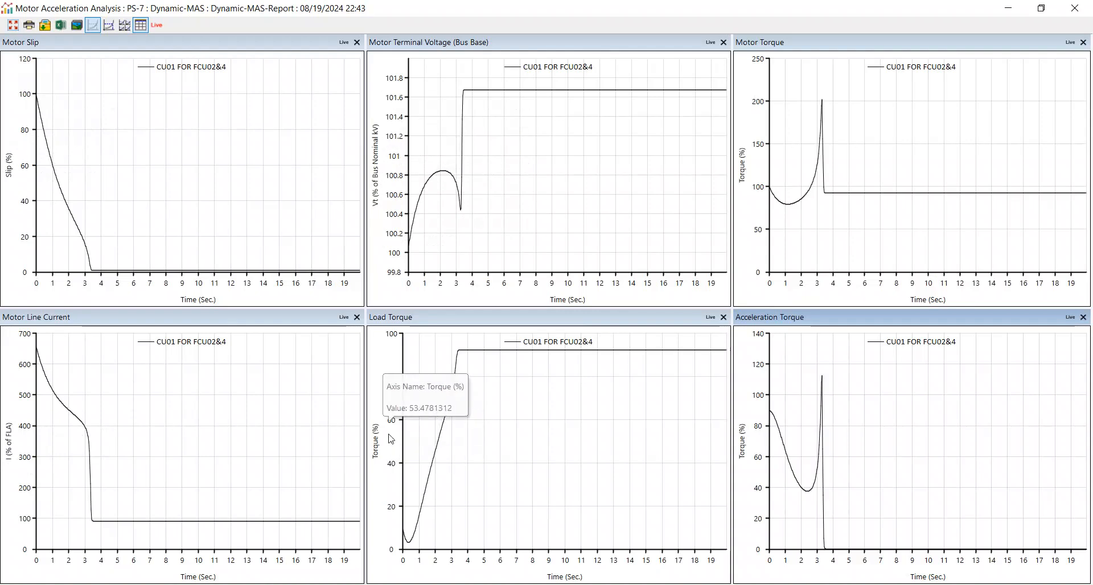
mouse_move(98, 481)
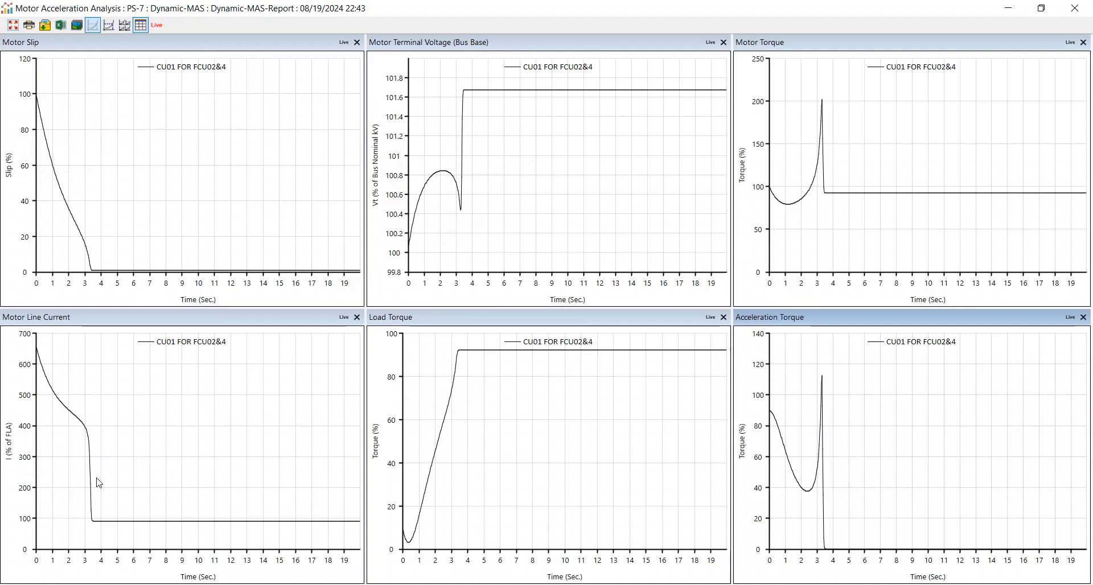
mouse_move(33, 562)
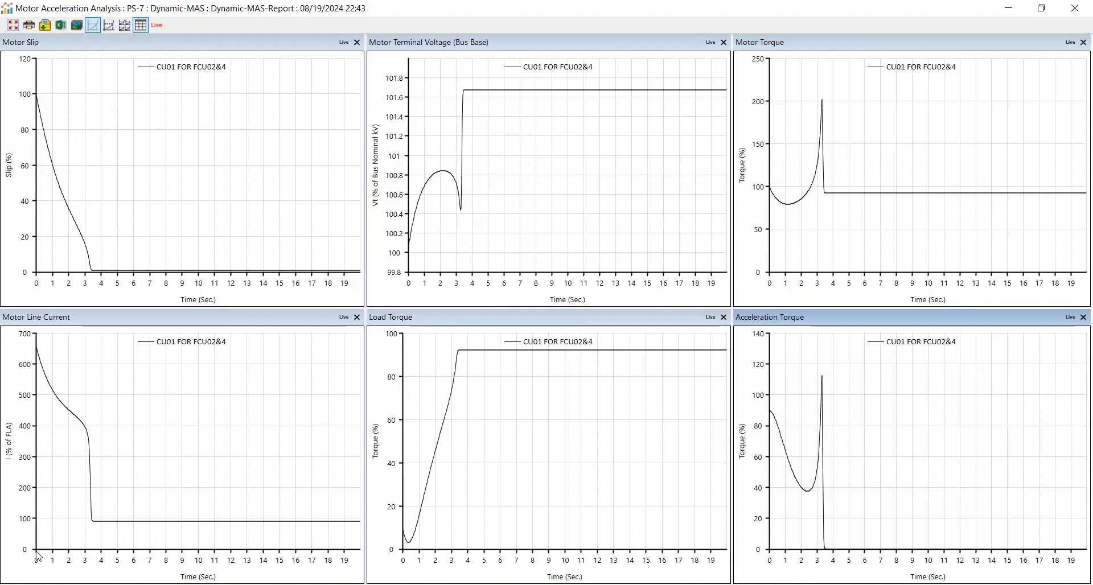
mouse_move(35, 359)
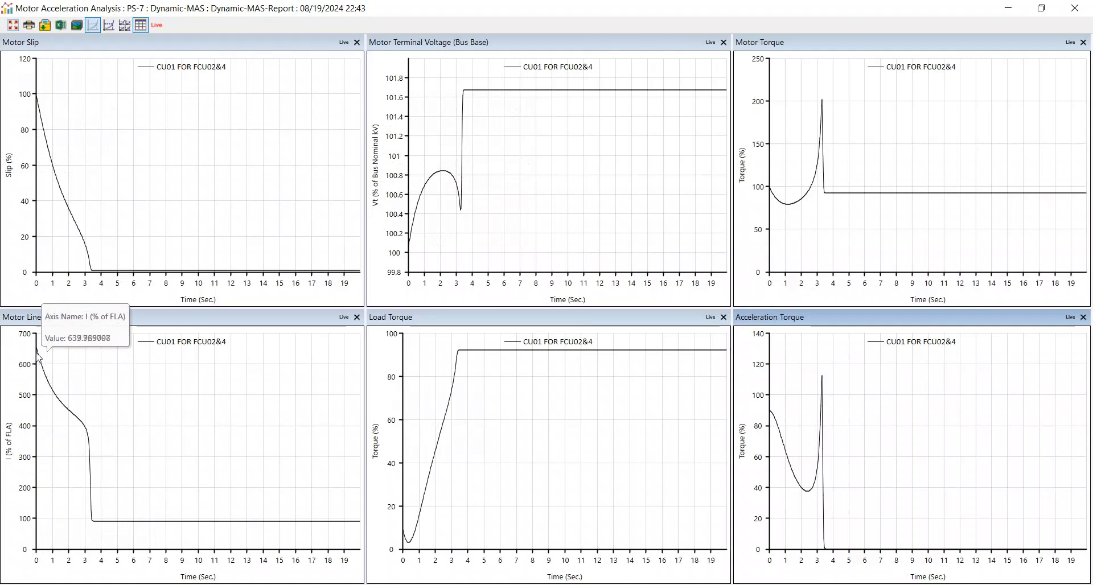
mouse_move(37, 363)
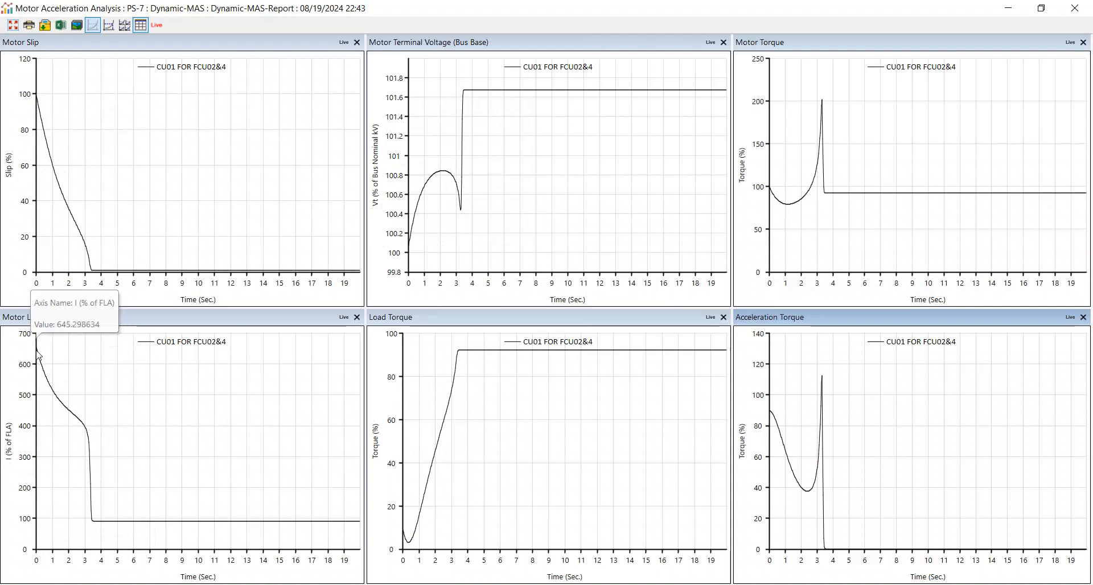
mouse_move(41, 359)
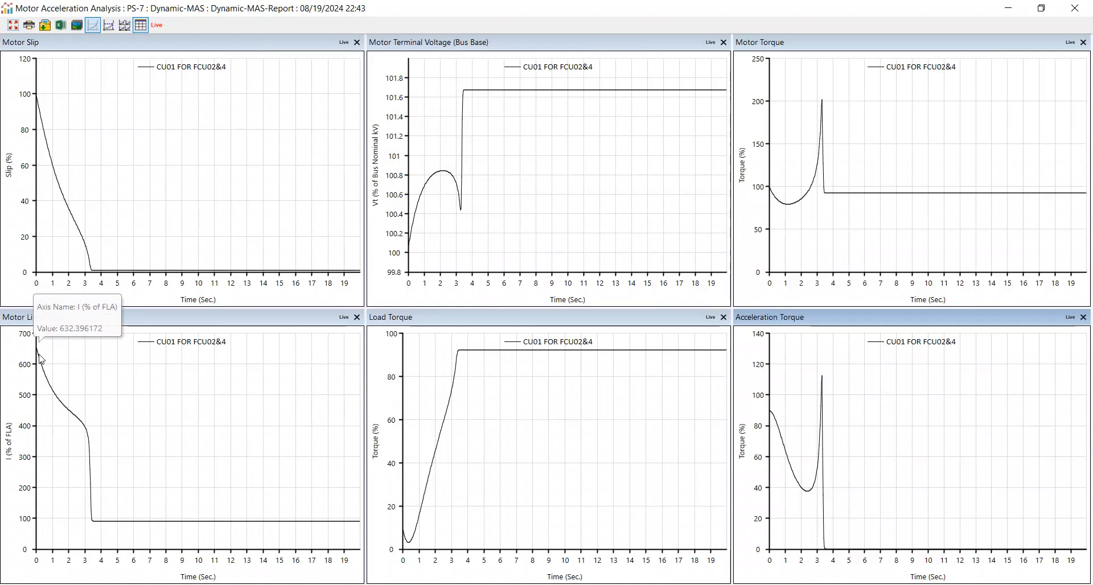
mouse_move(51, 364)
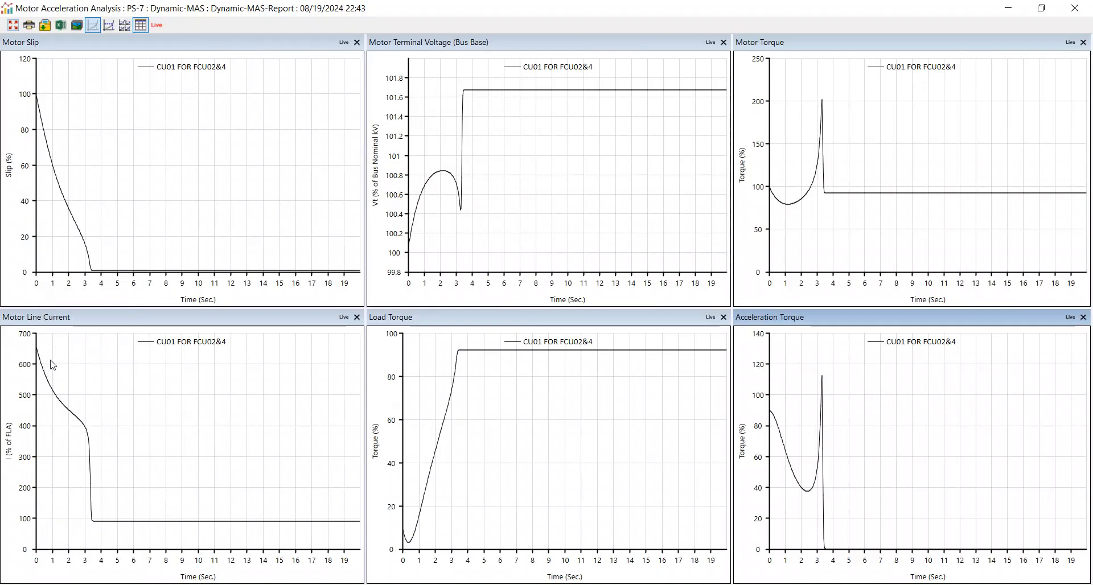
mouse_move(95, 391)
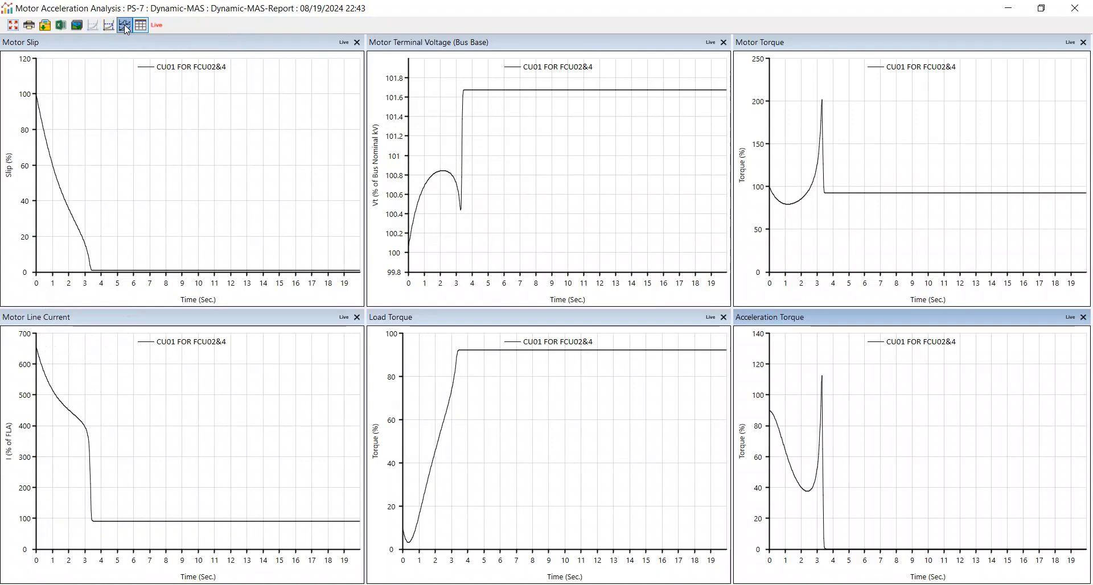
Step: Highlight the Motor Line Current curve with the curve-selection tool
left_click(122, 26)
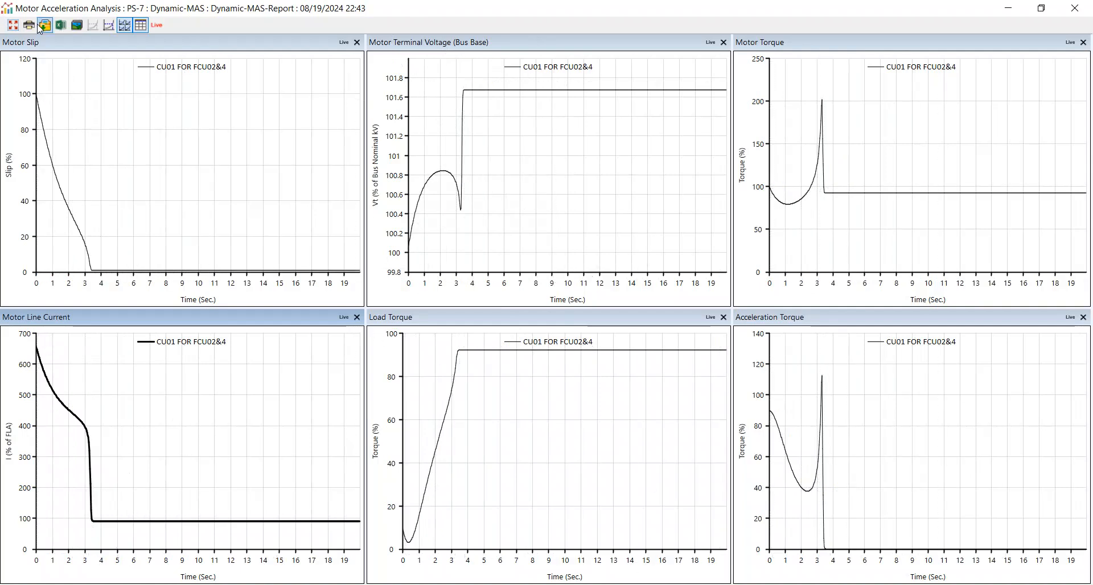
Step: Print the plots to Microsoft Print to PDF and start typing the file name
left_click(26, 24)
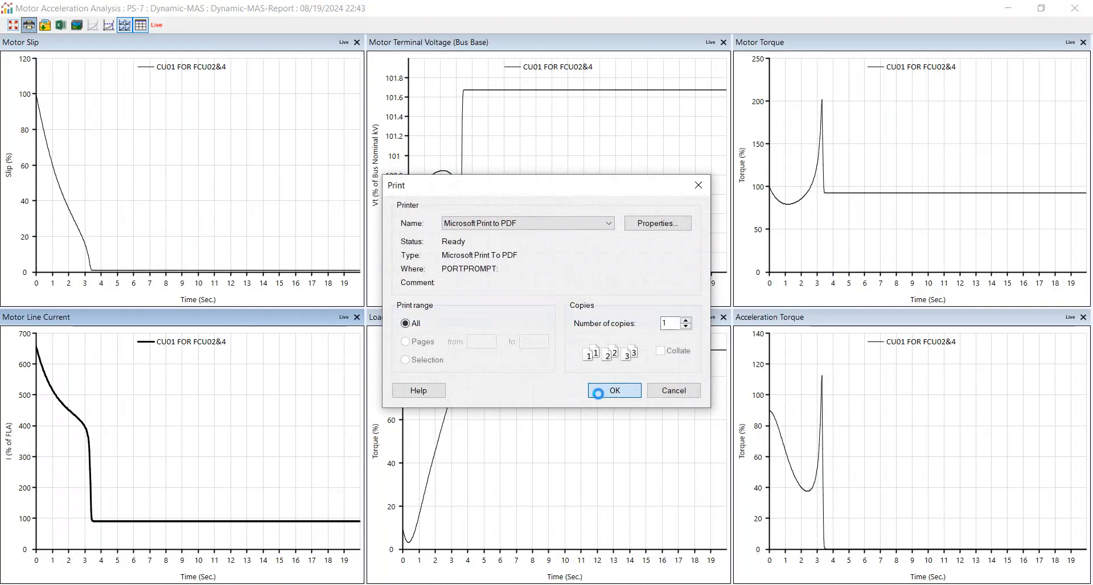
left_click(615, 391)
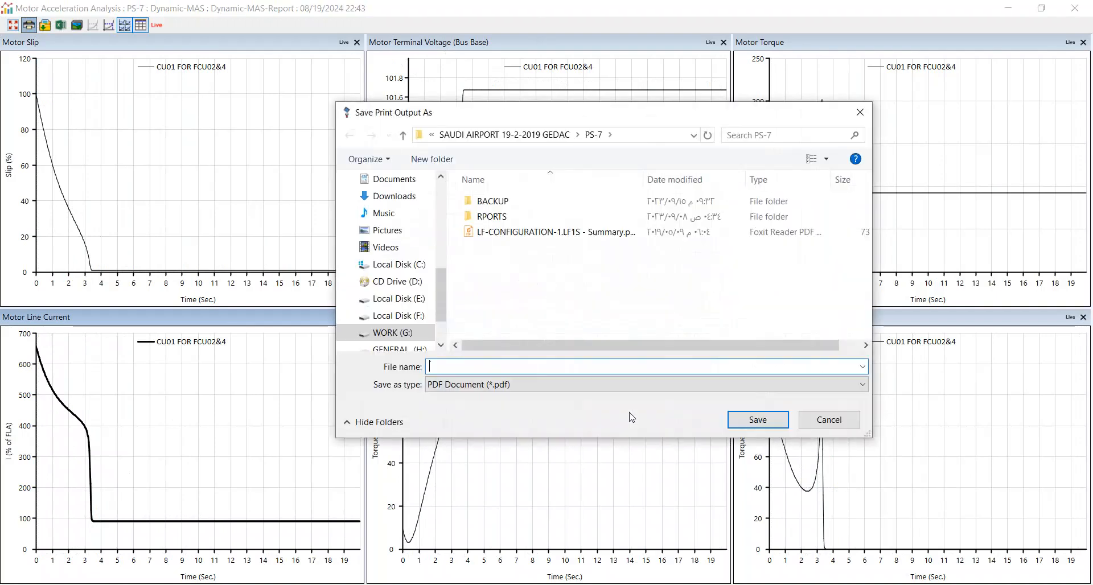
type("pl")
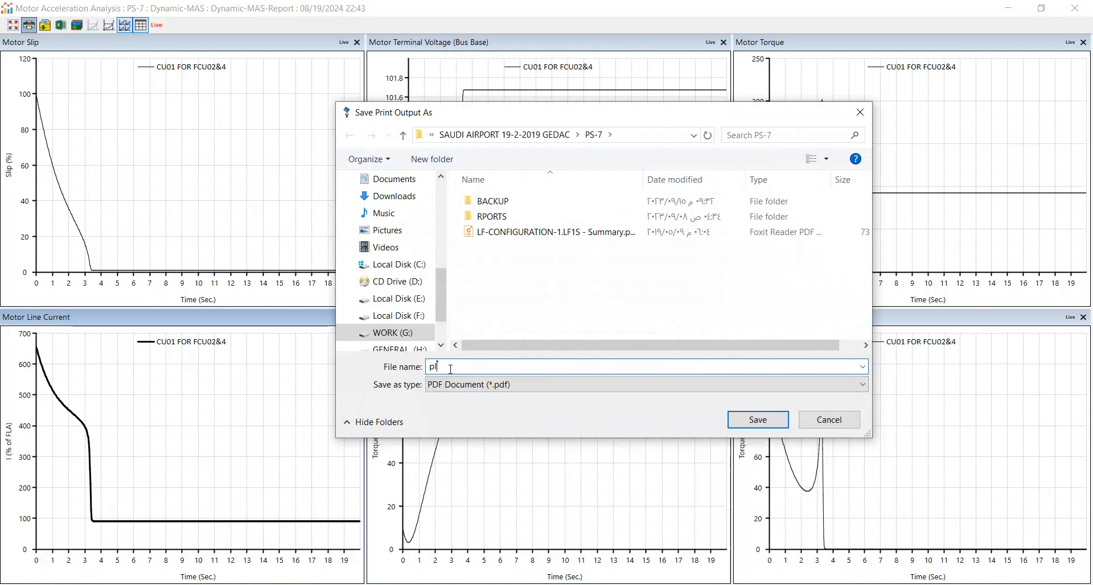